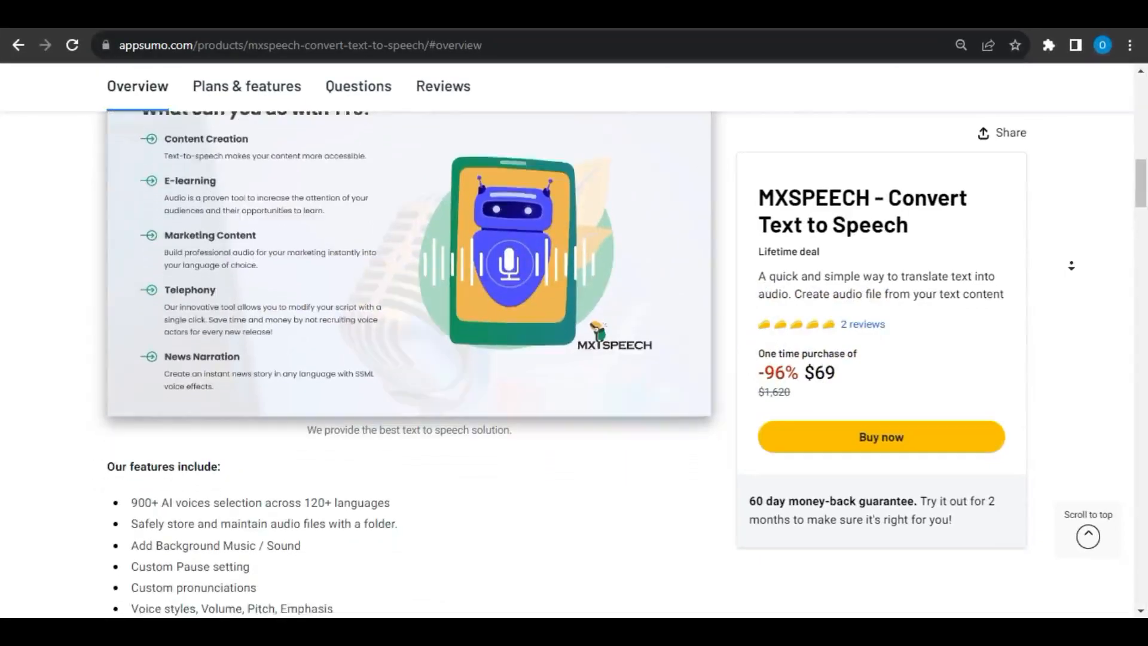
Scroll down through the MXSPEECH homepage to the Ko-fi support section.
scroll("down", 3)
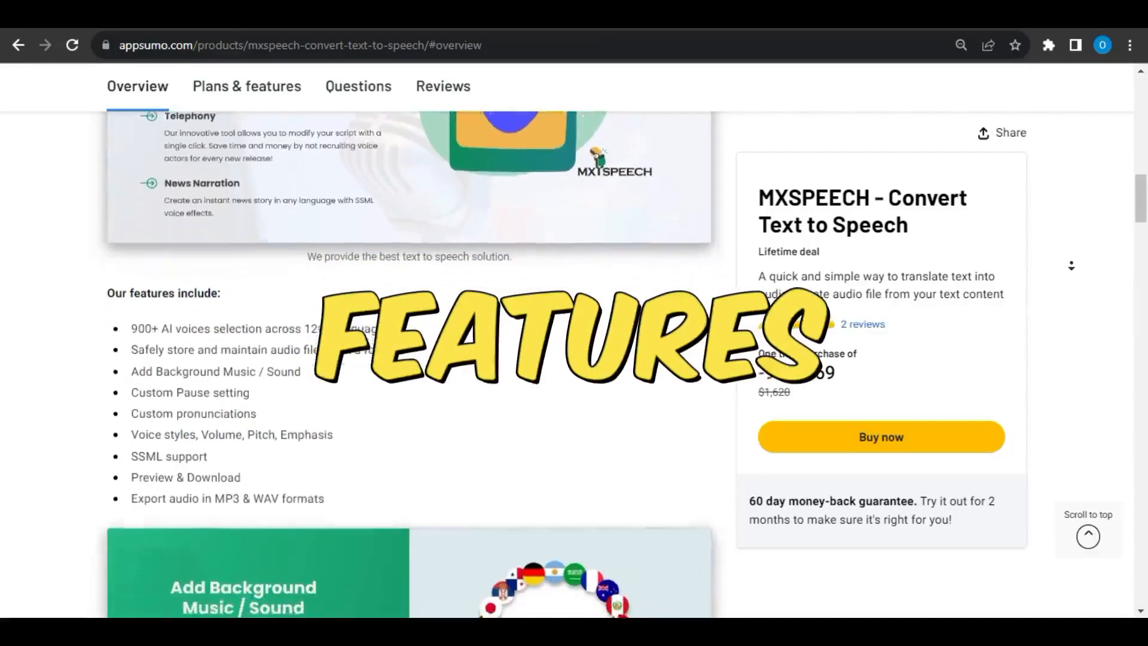
scroll("down", 3)
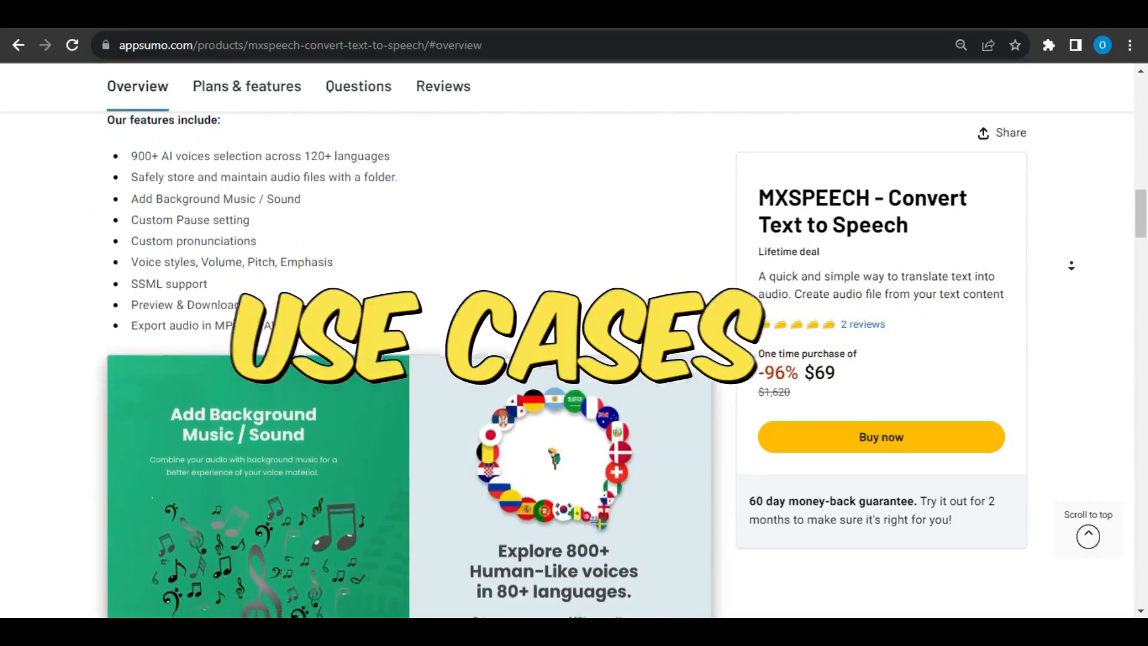
scroll("down", 3)
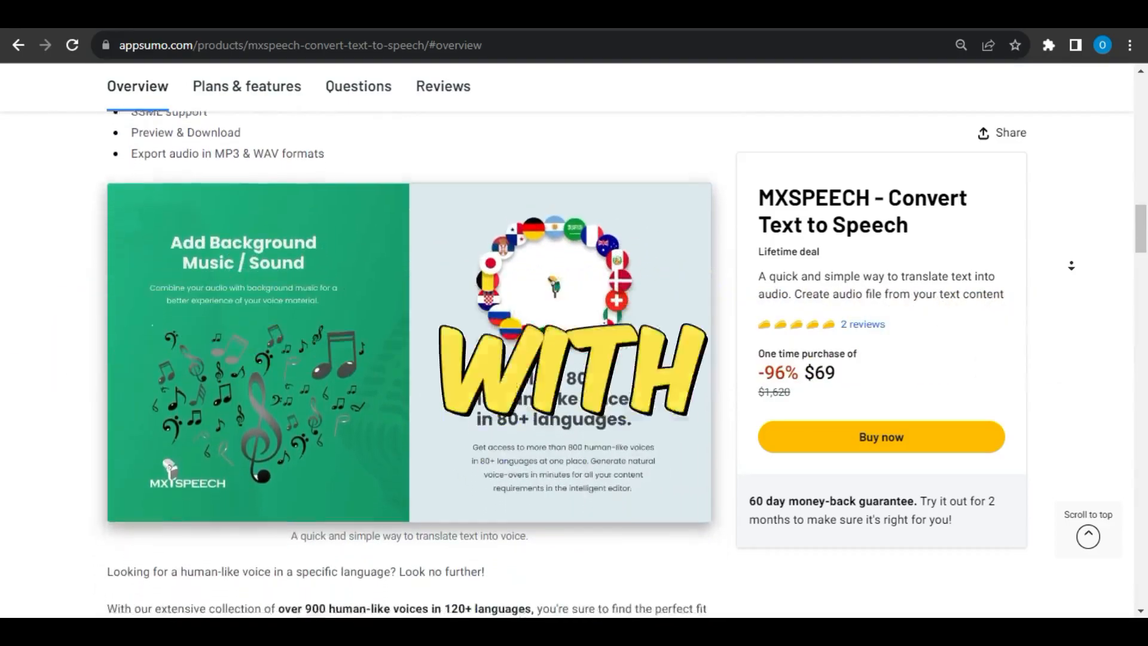
scroll("down", 3)
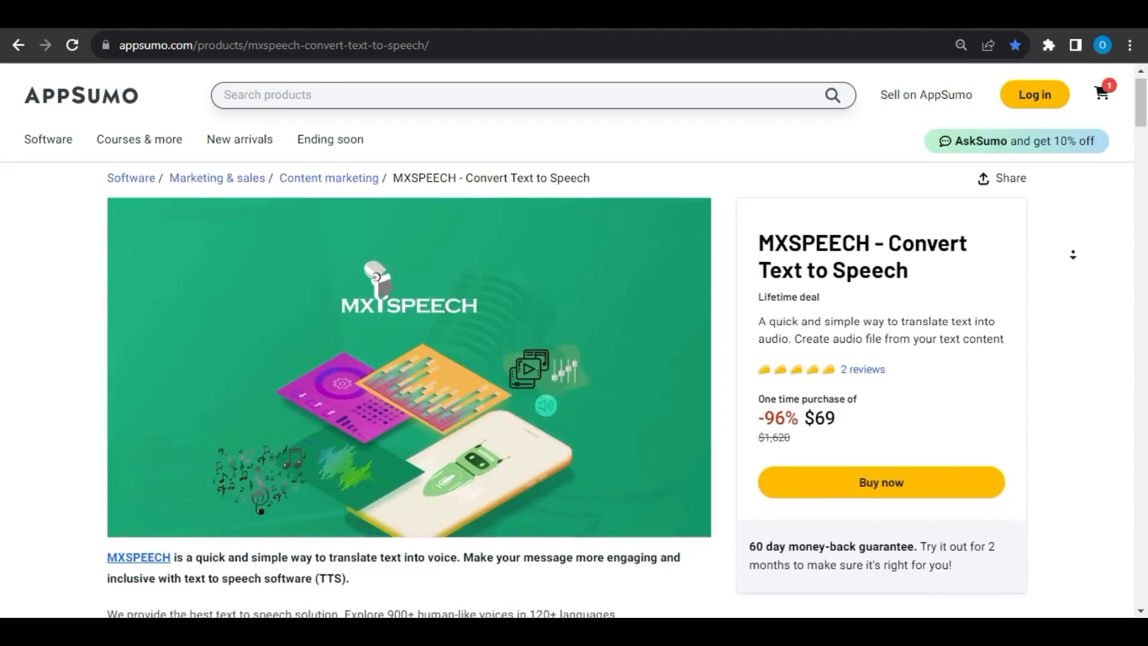
scroll("down", 3)
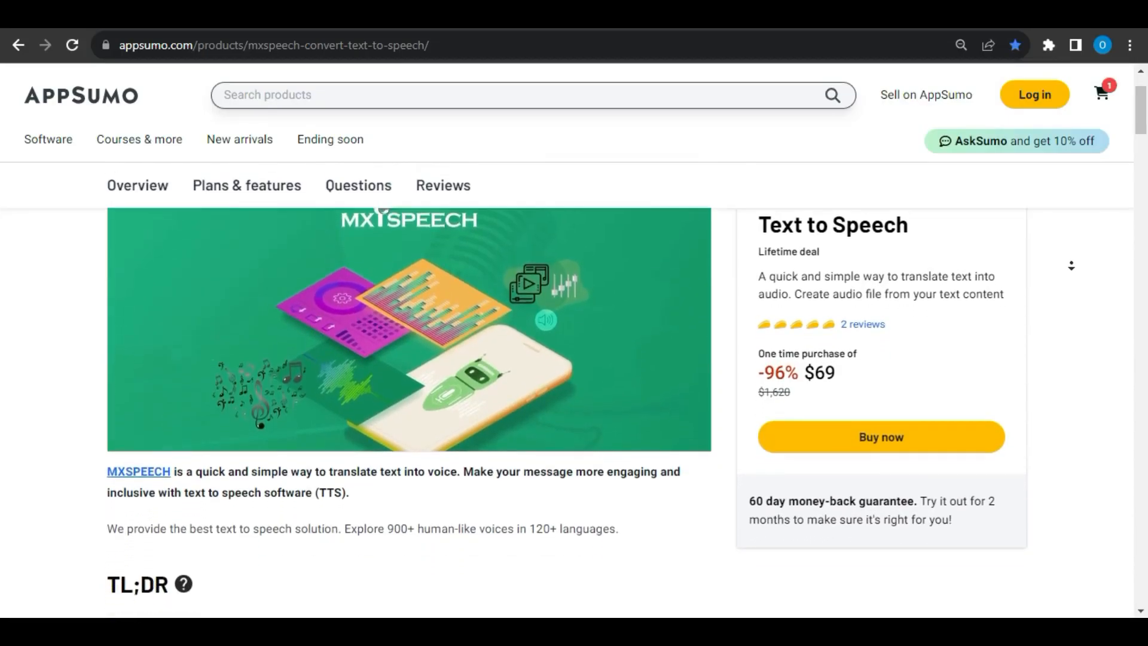
scroll("down", 3)
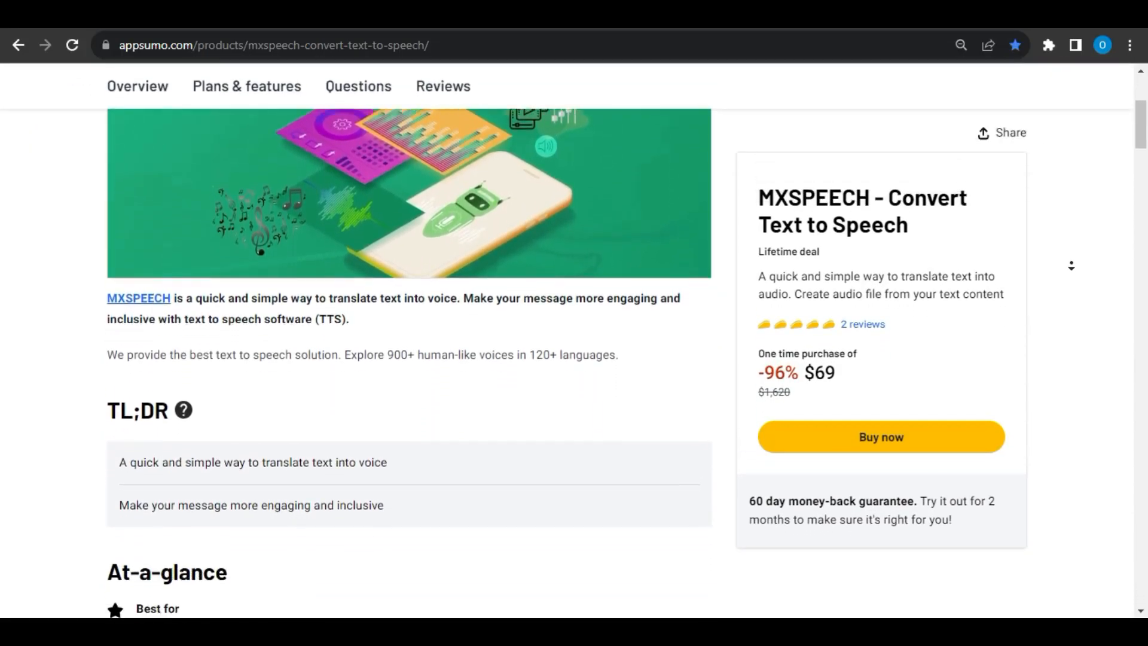
scroll("down", 3)
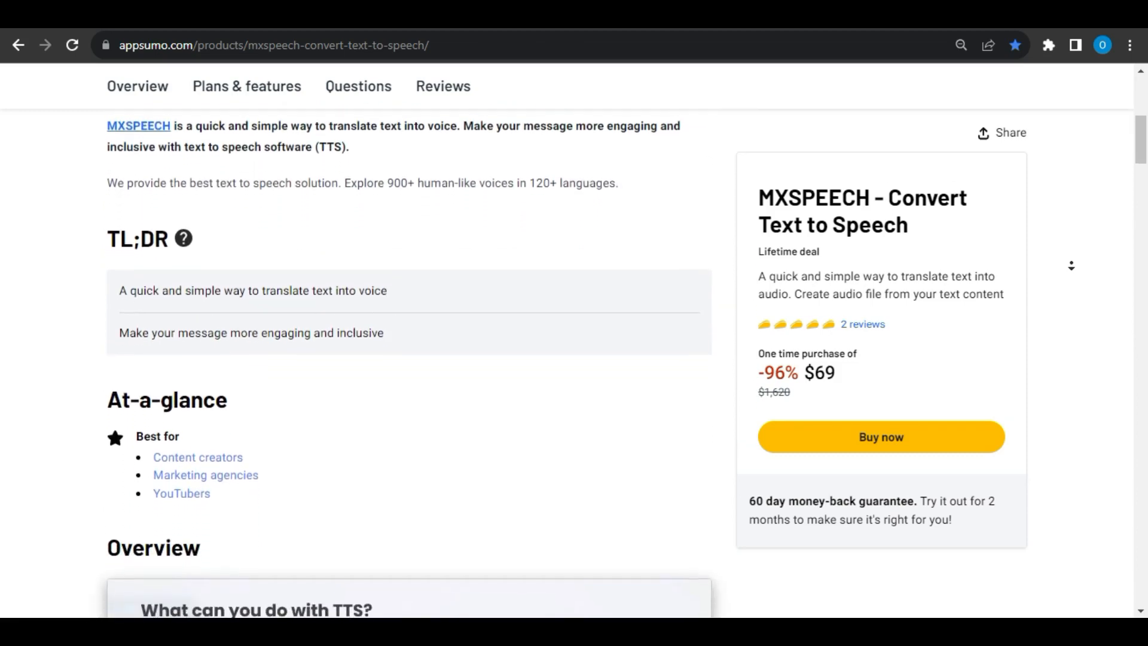
scroll("down", 3)
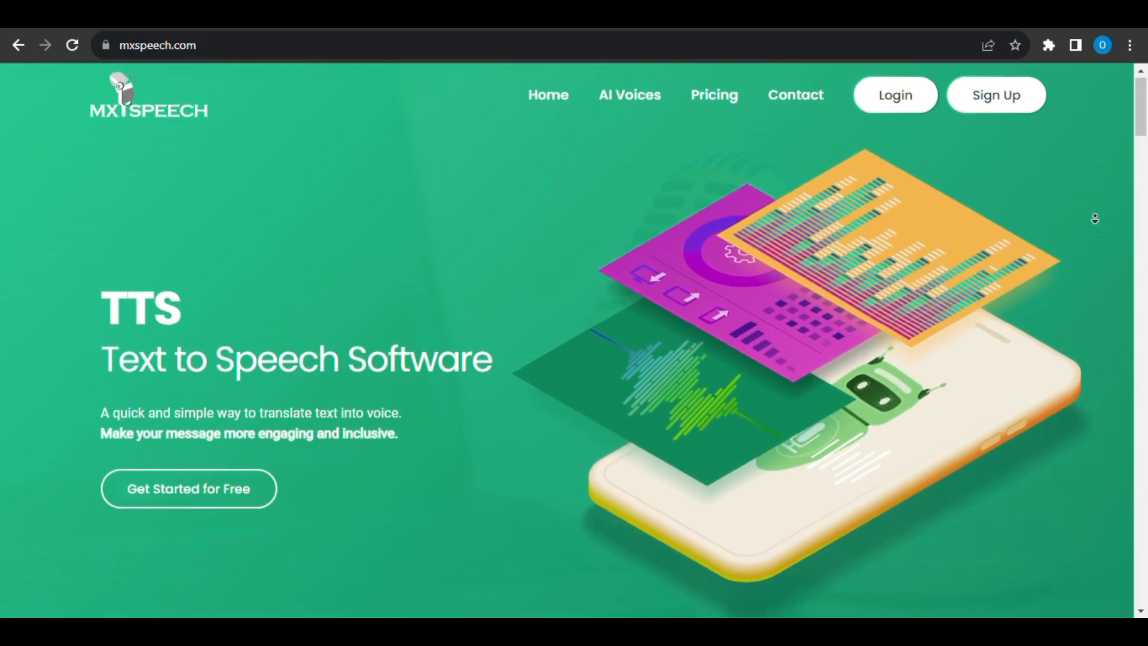
scroll("down", 3)
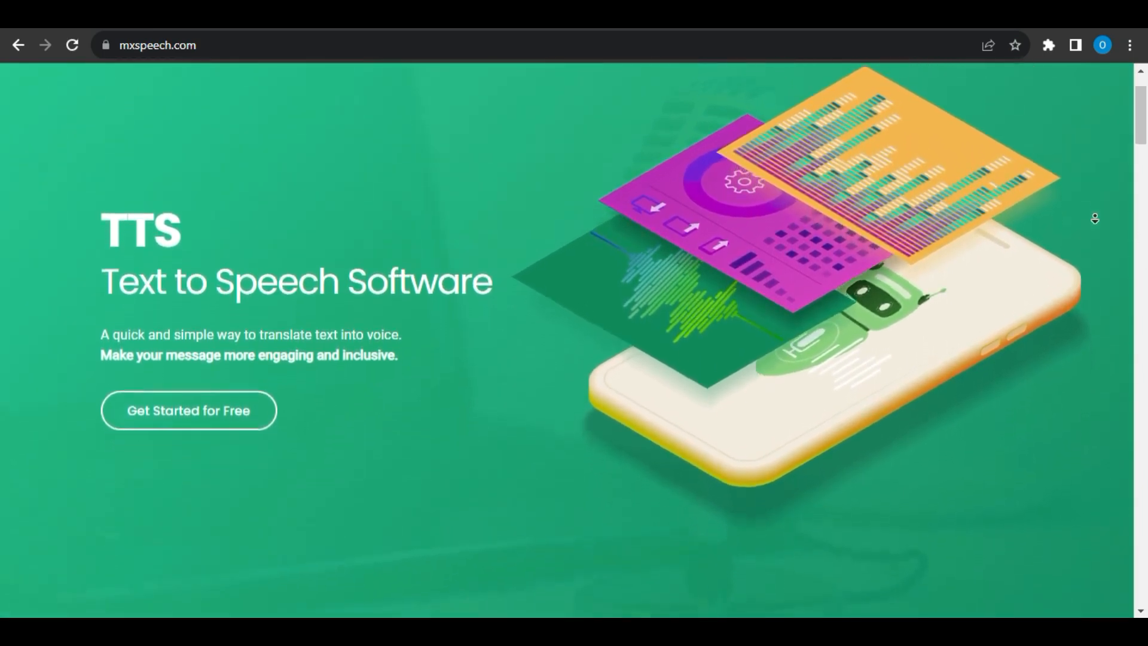
scroll("down", 3)
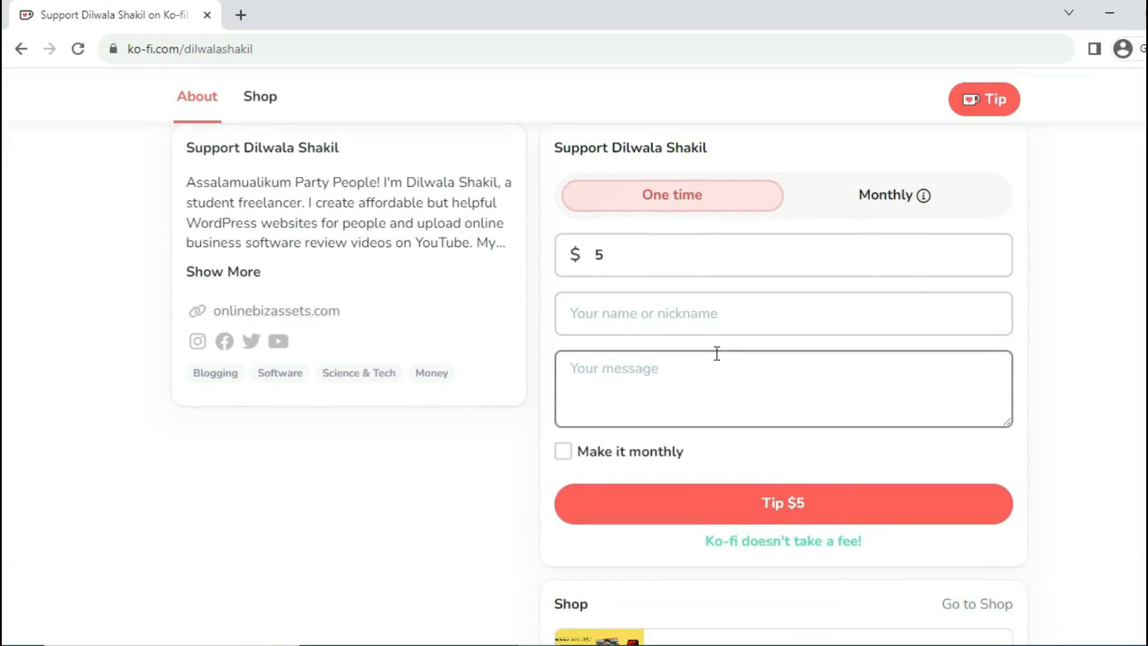
mouse_move(696, 379)
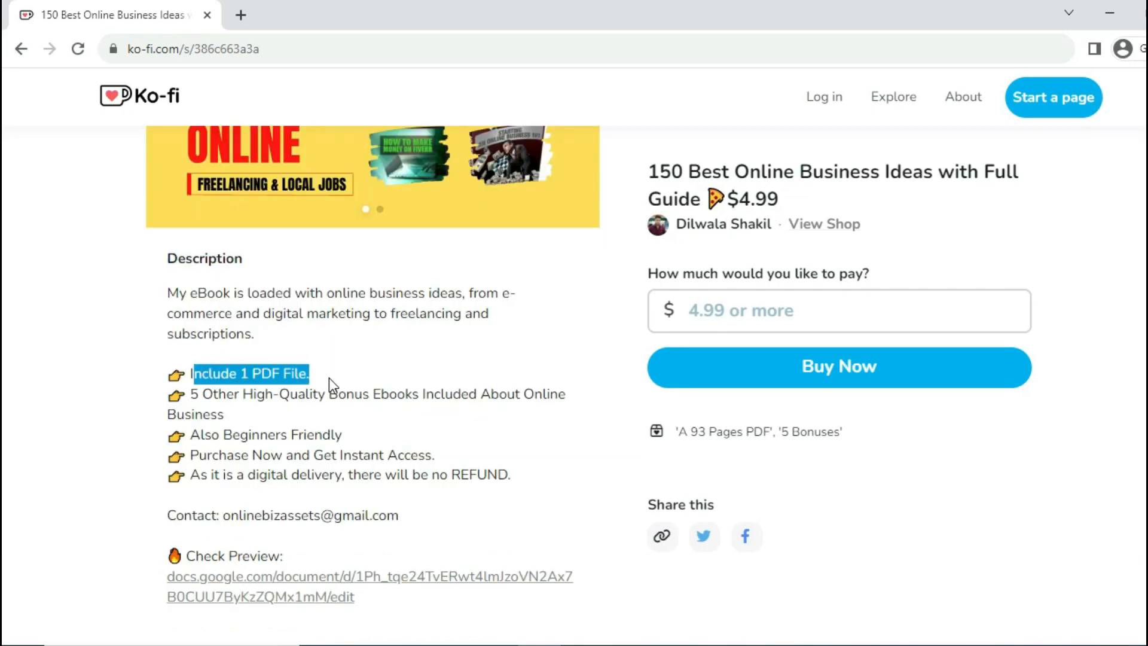
Scroll through the $4.99 '150 Best Online Business Ideas' ebook description on Ko-fi.
scroll("down", 3)
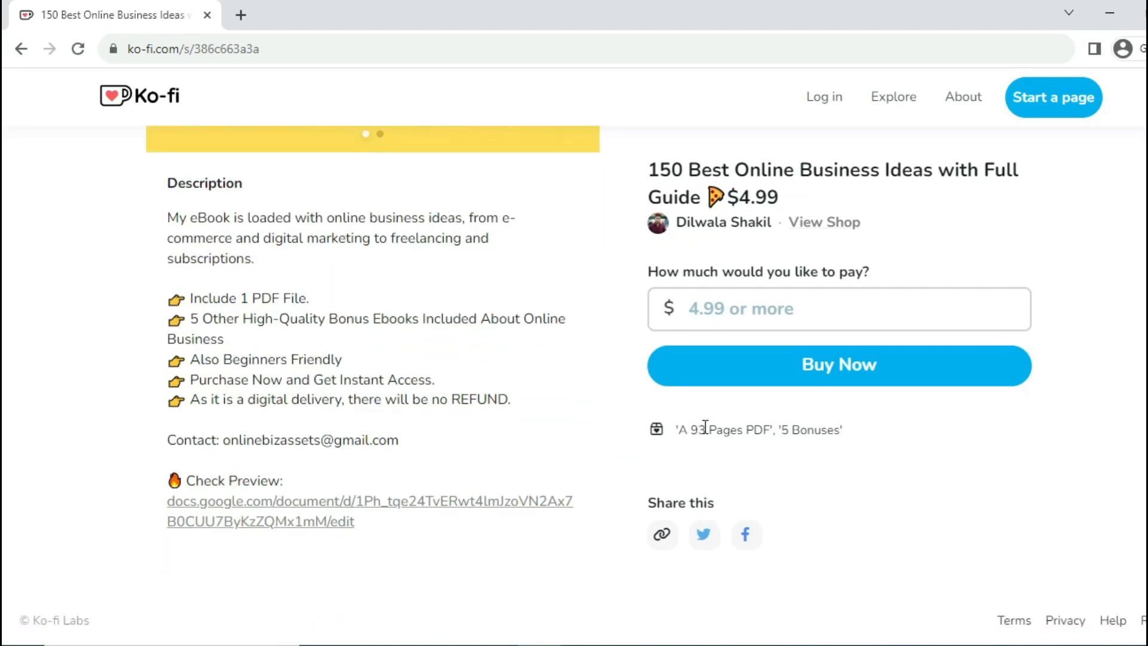
Open the ebook's Google Docs preview and scroll through its contents and bonus covers.
left_click(368, 501)
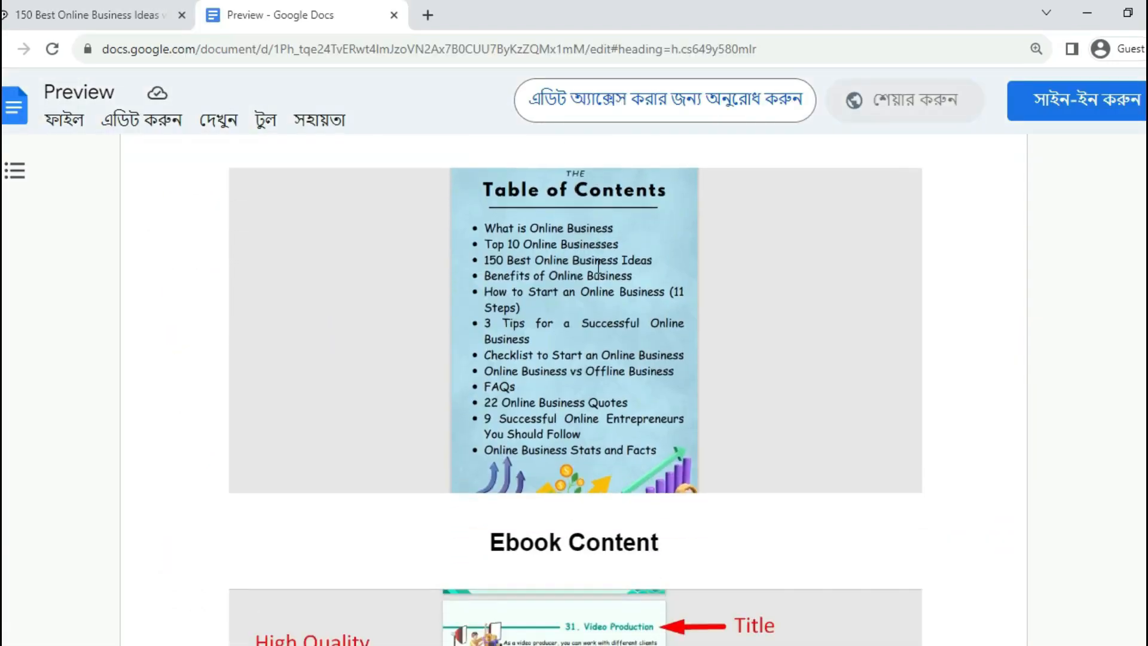
scroll("down", 3)
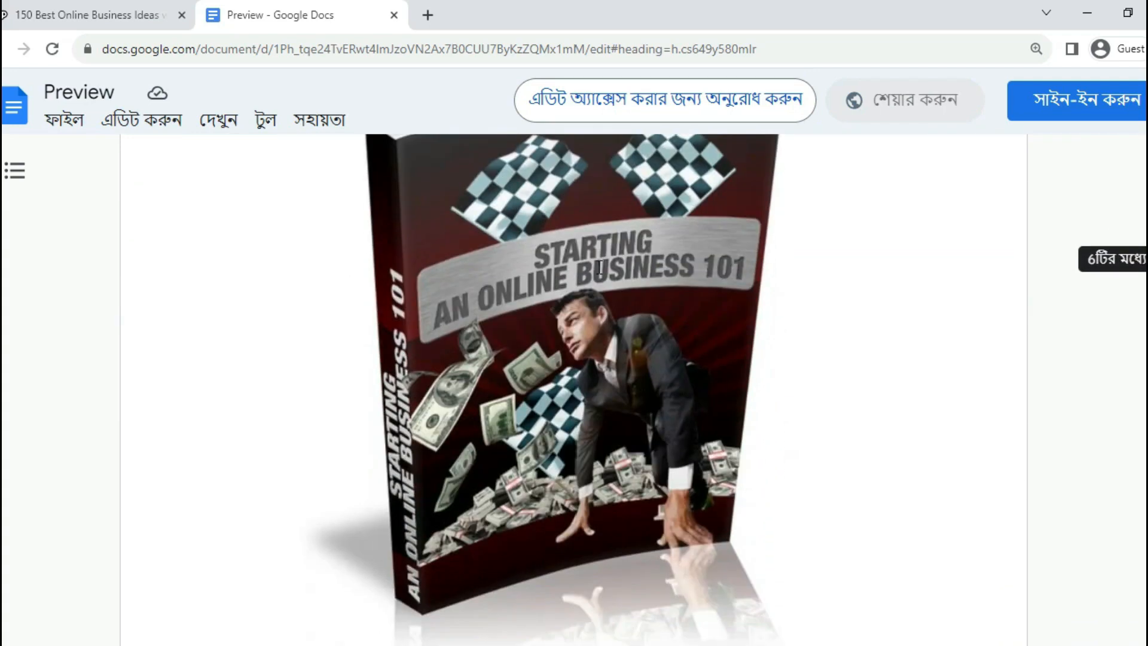
scroll("down", 3)
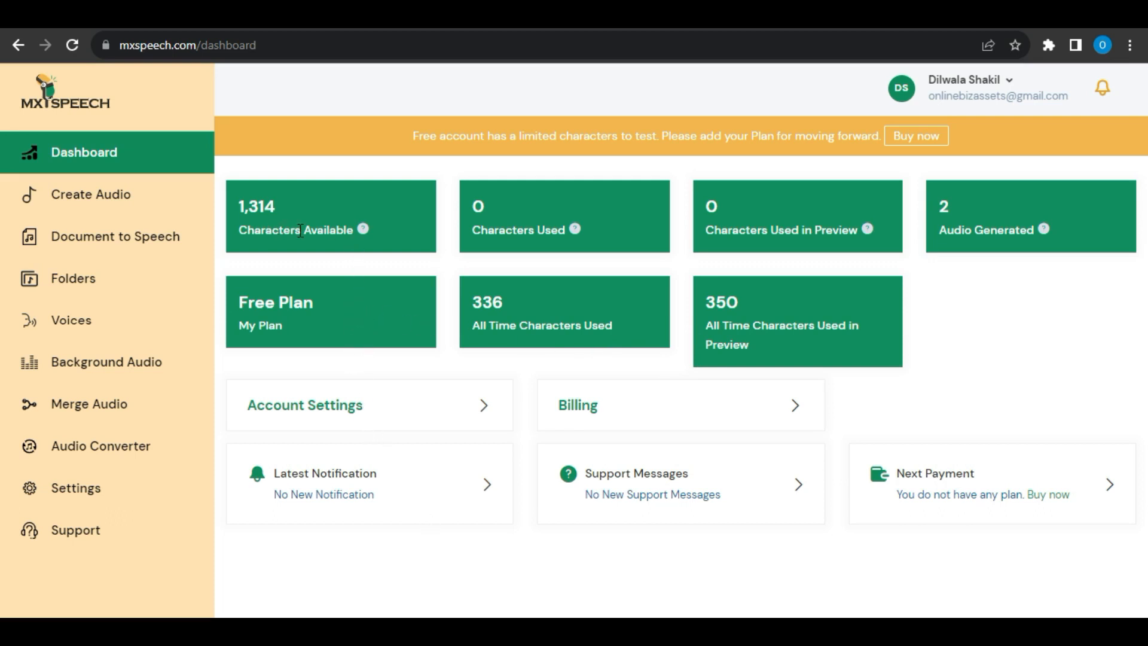
mouse_move(627, 240)
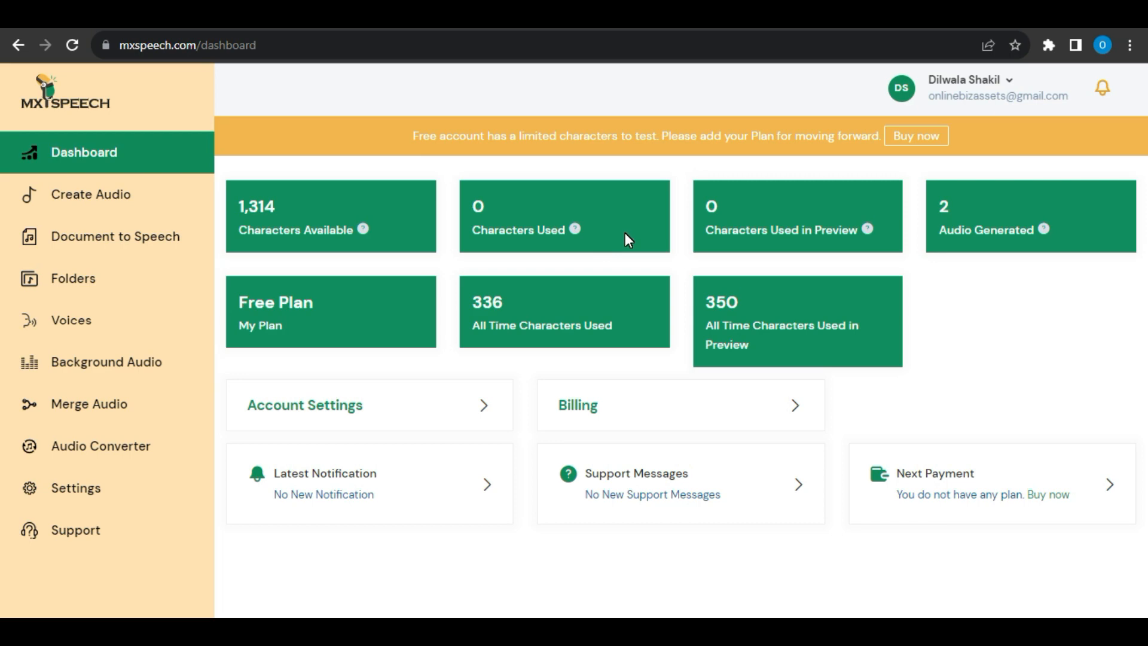
mouse_move(319, 452)
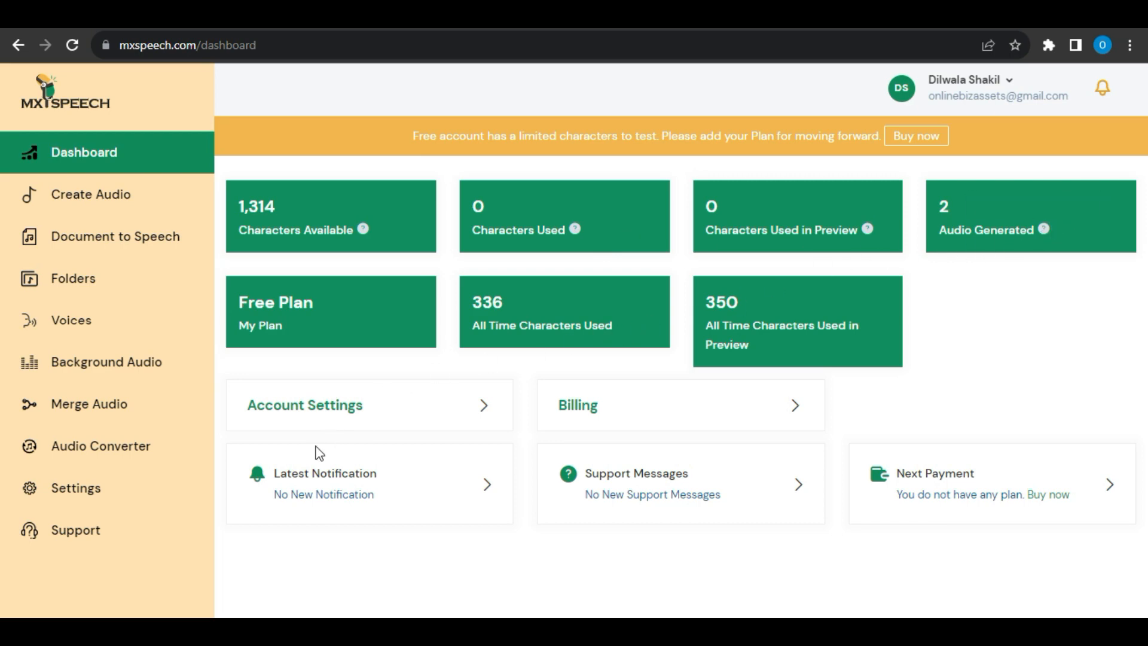
Open Create Audio to list the audio files, including the 10-second DS TEST.
left_click(90, 194)
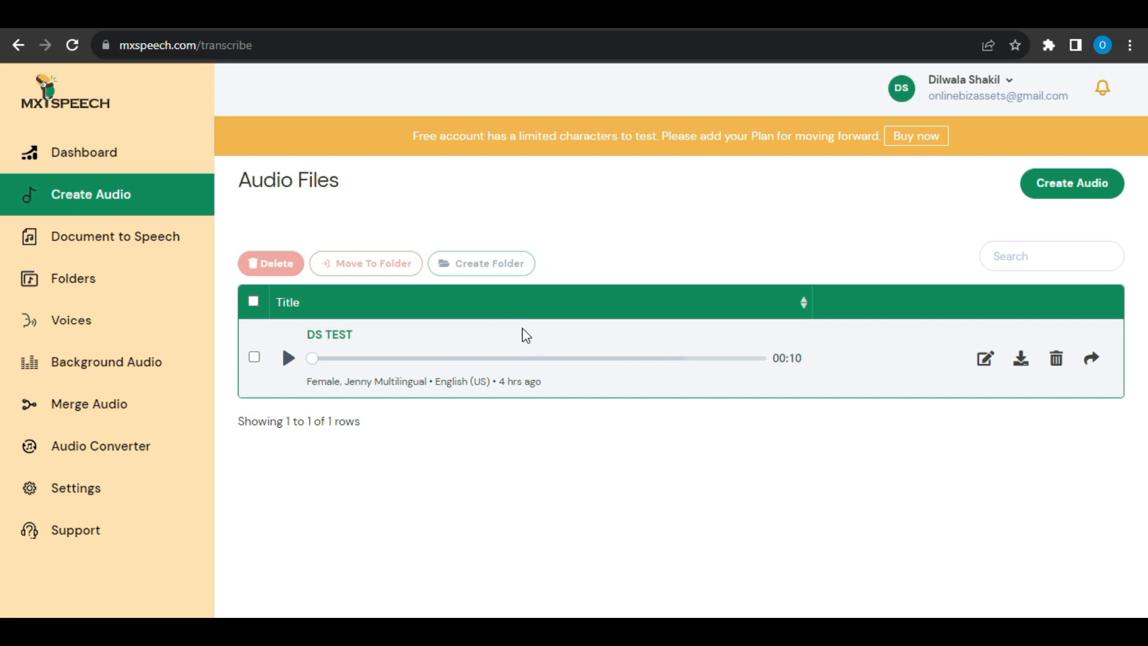
mouse_move(278, 366)
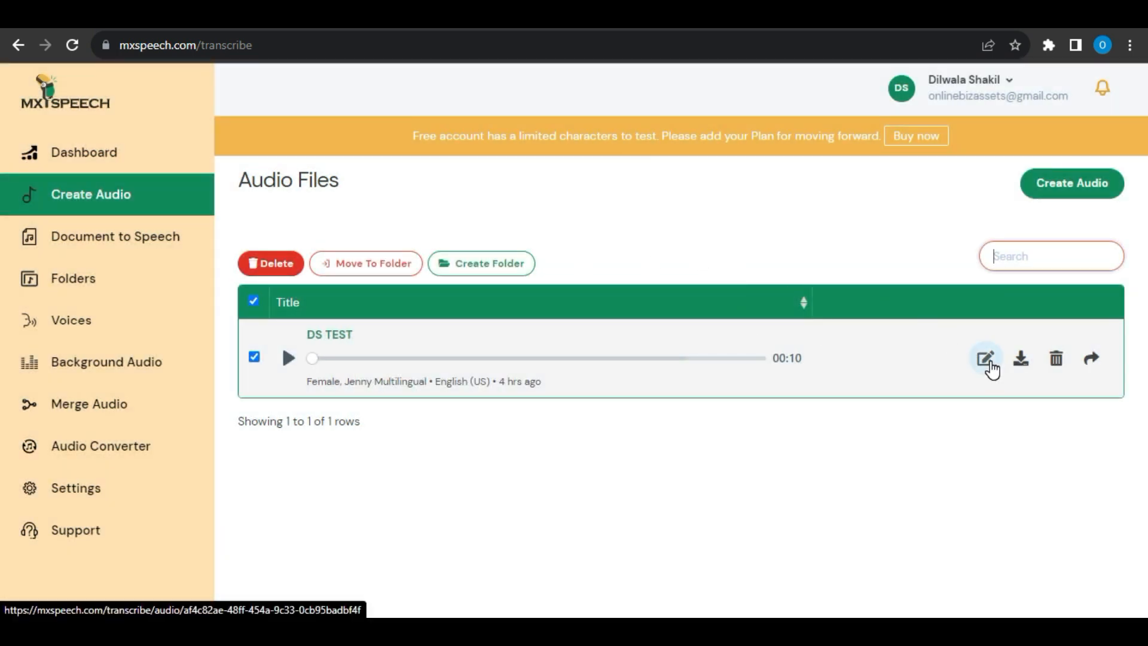
left_click(1091, 358)
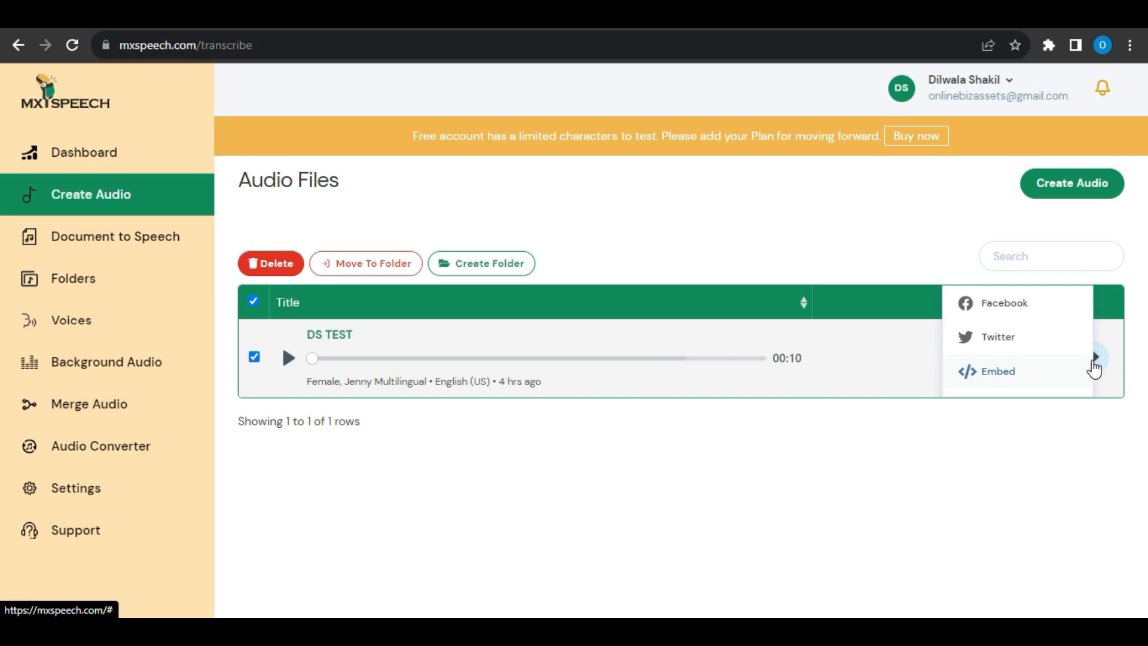
left_click(997, 371)
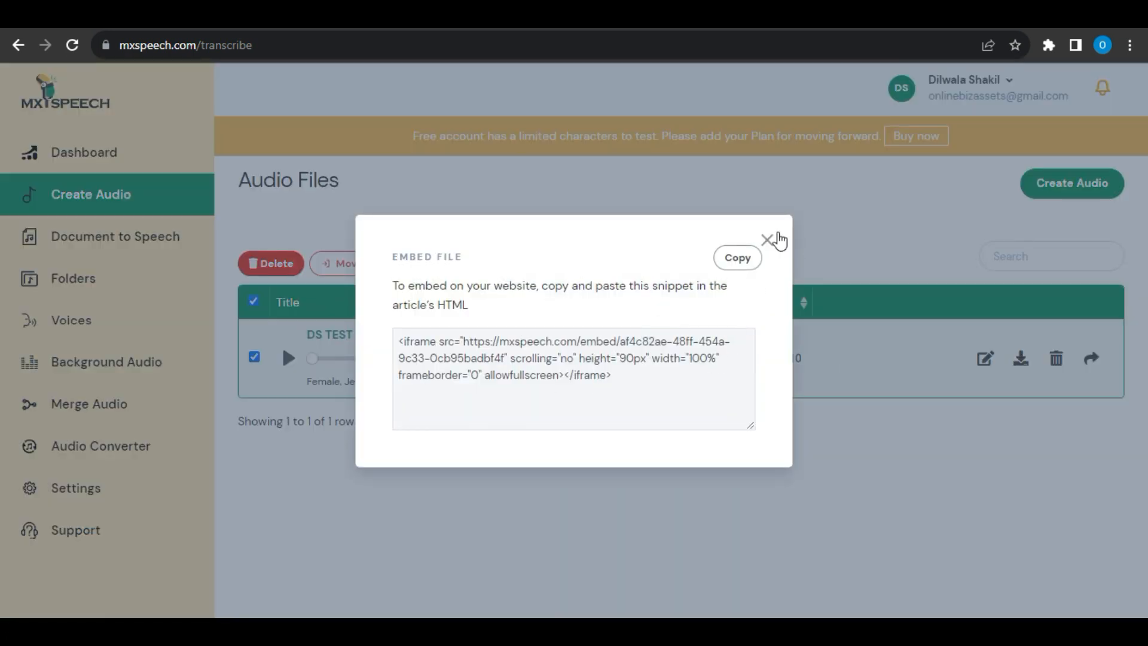
left_click(767, 239)
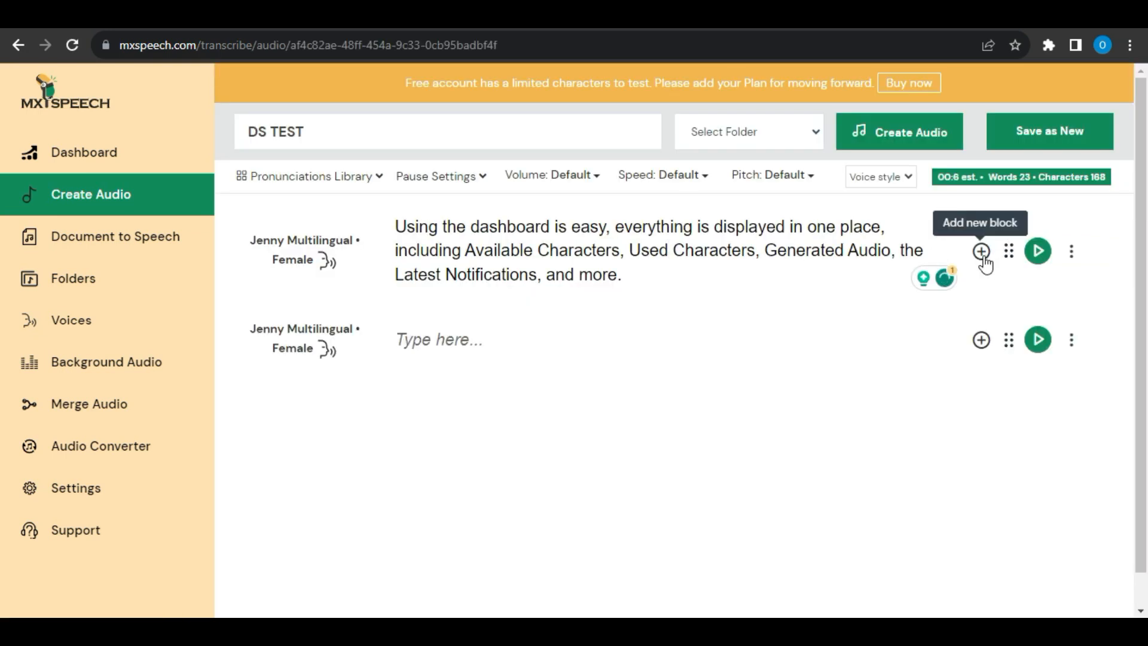
Add a new block to the DS TEST script.
left_click(981, 250)
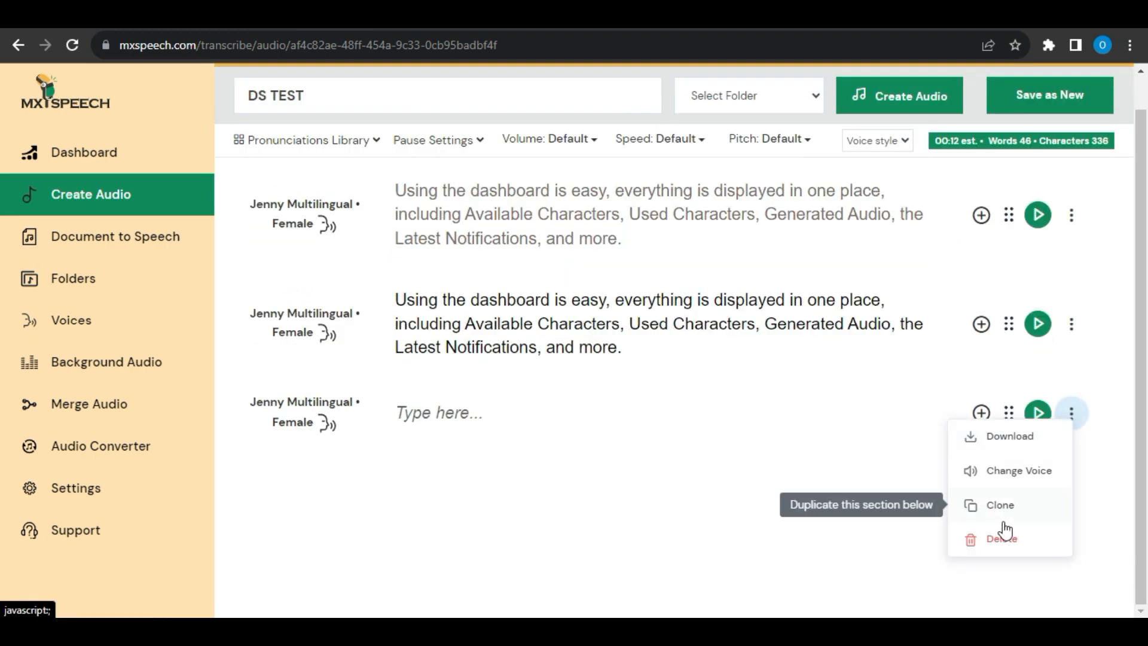
Filter voices to male standard tier and select Felix (Male) as the voice.
left_click(1018, 470)
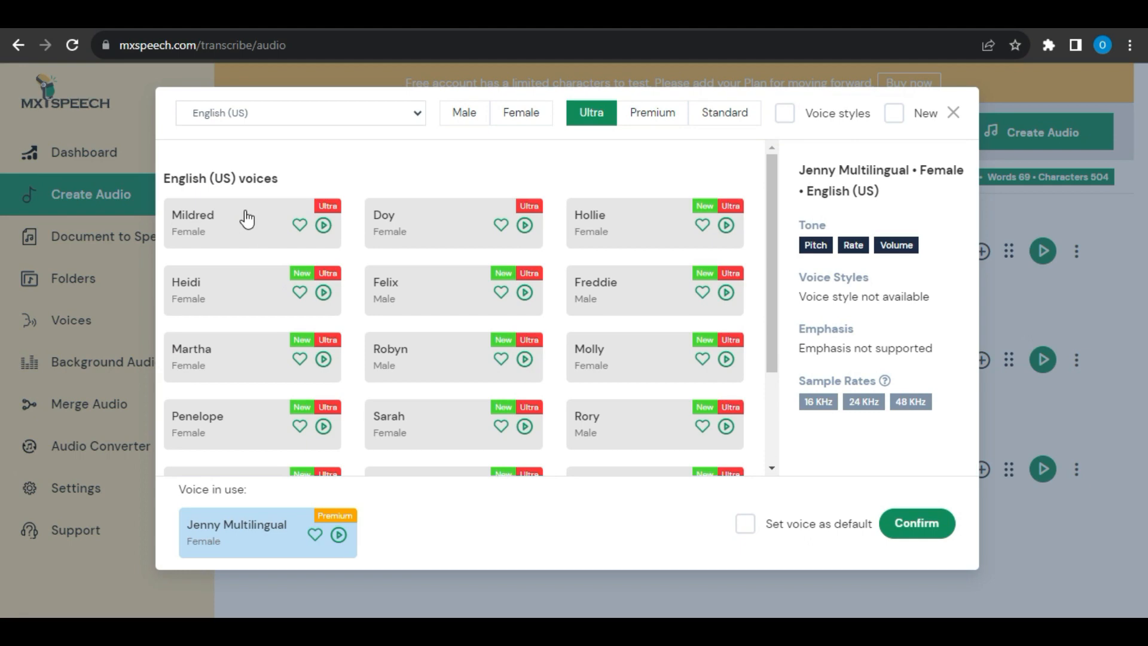
left_click(463, 113)
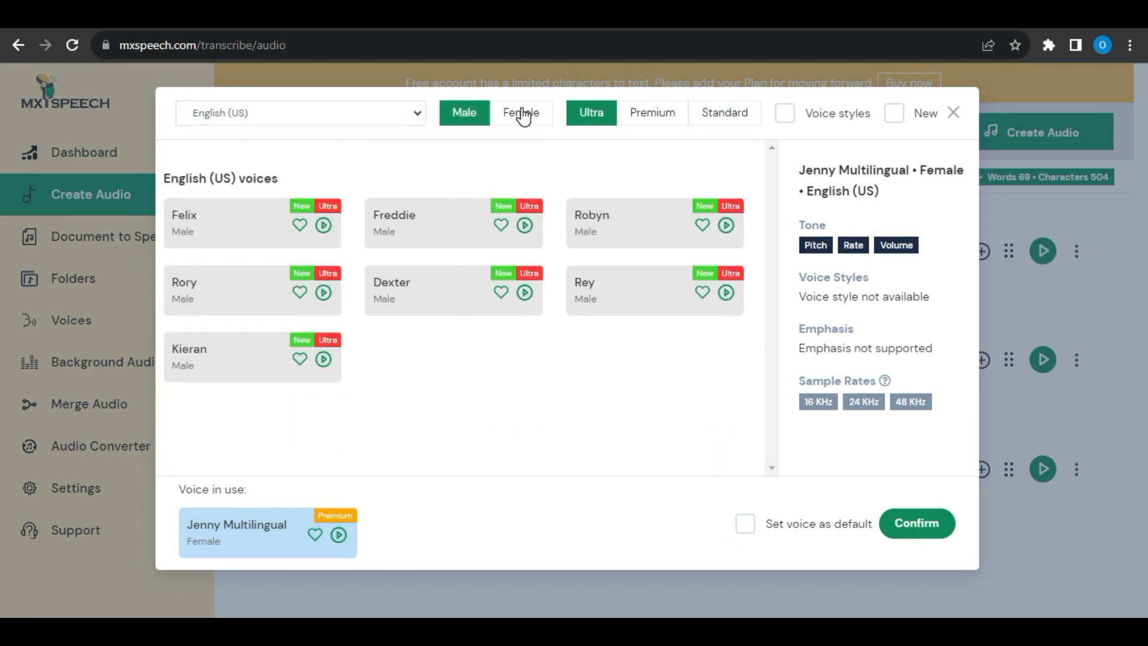
left_click(724, 111)
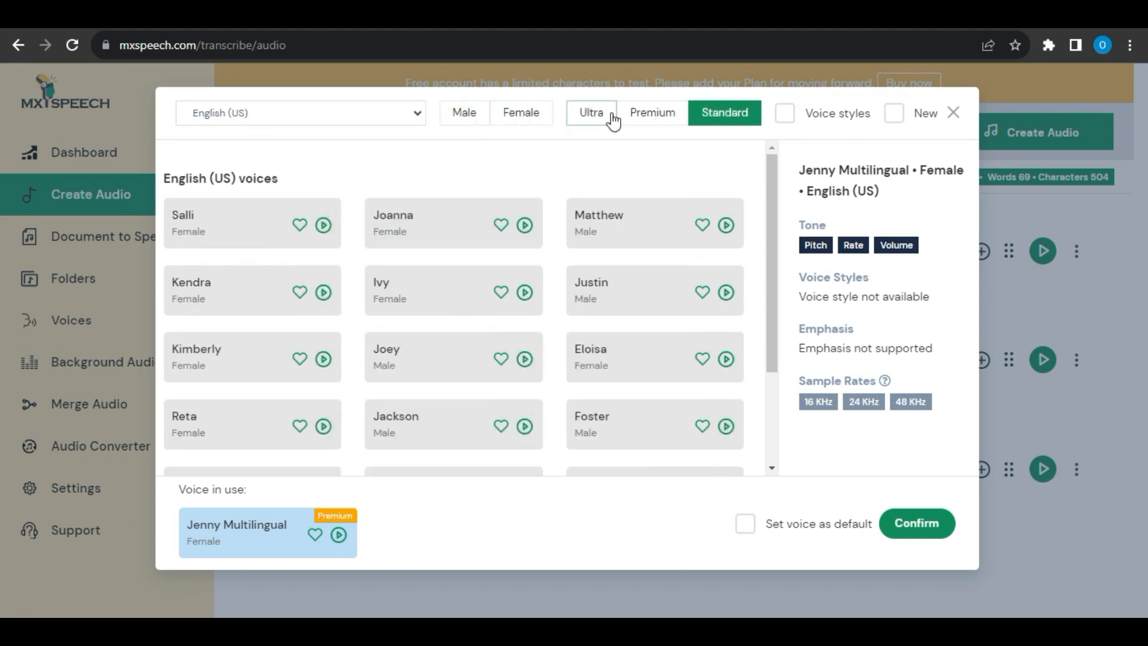
left_click(590, 113)
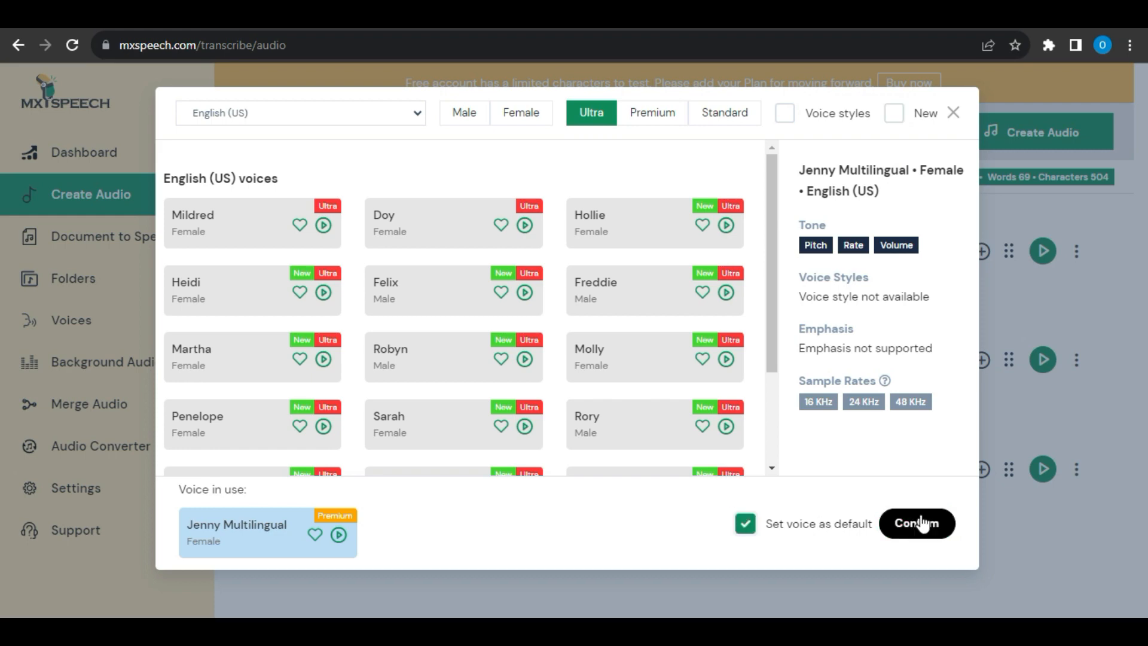
left_click(916, 523)
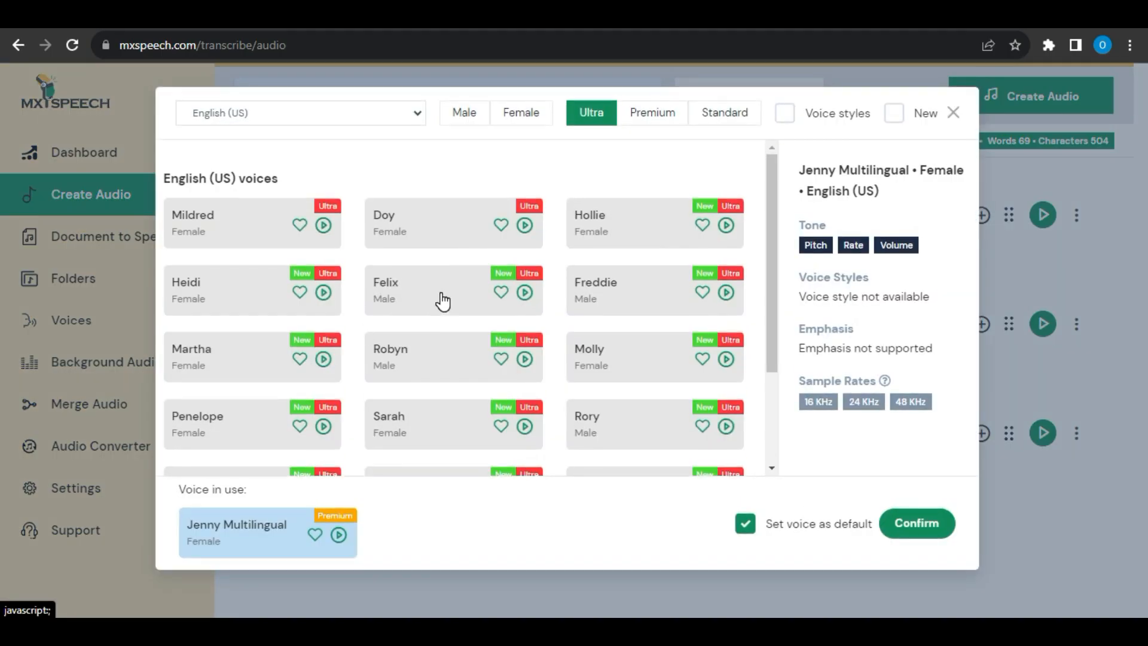
left_click(916, 523)
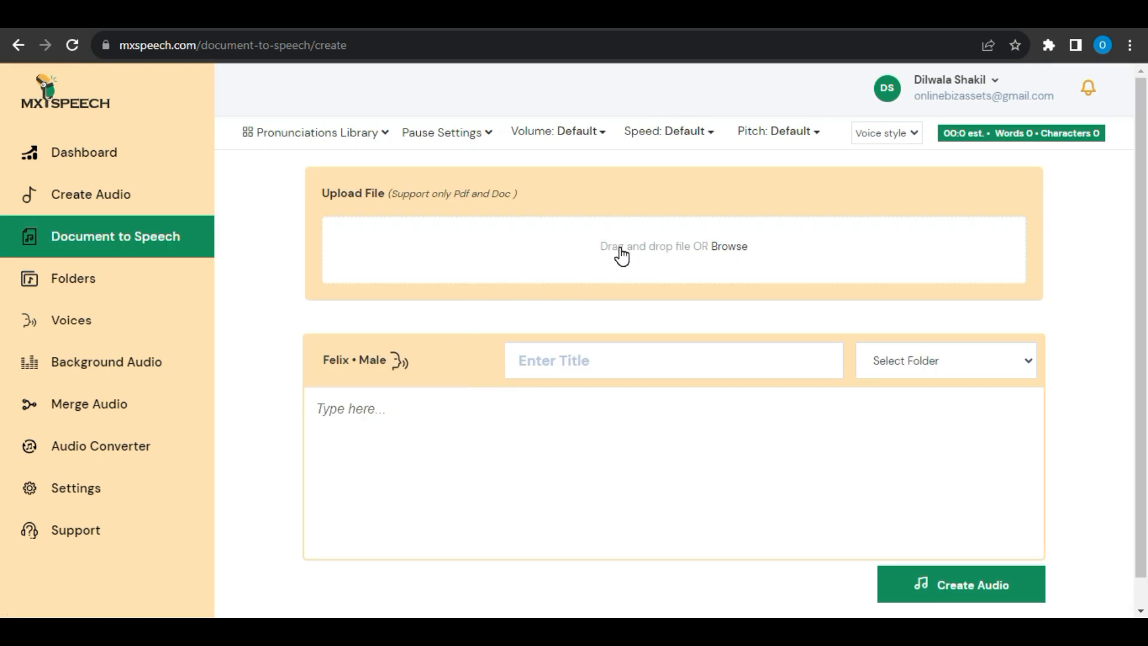
left_click(728, 246)
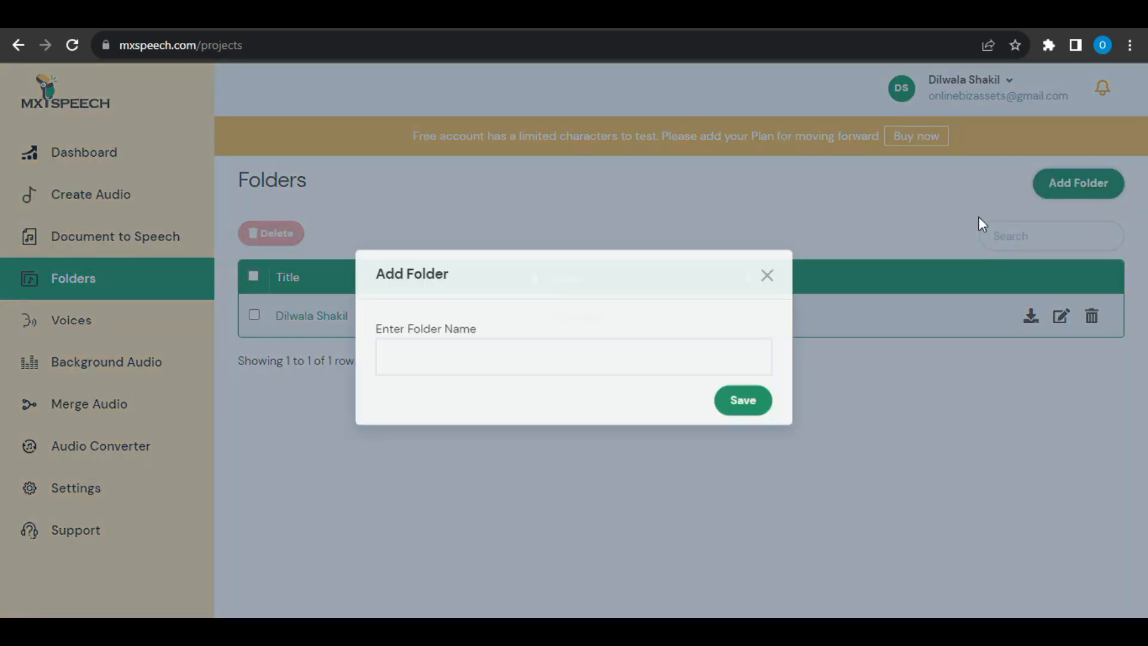
Create a folder named Shakil and open its audio files page.
type("Shakil")
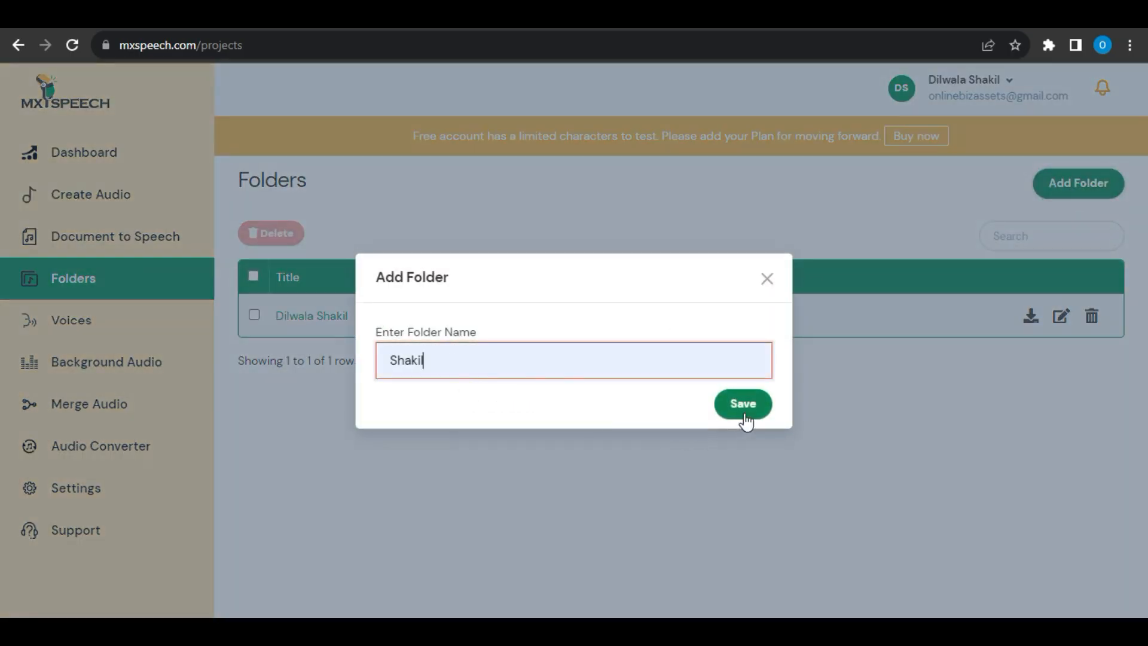
left_click(742, 403)
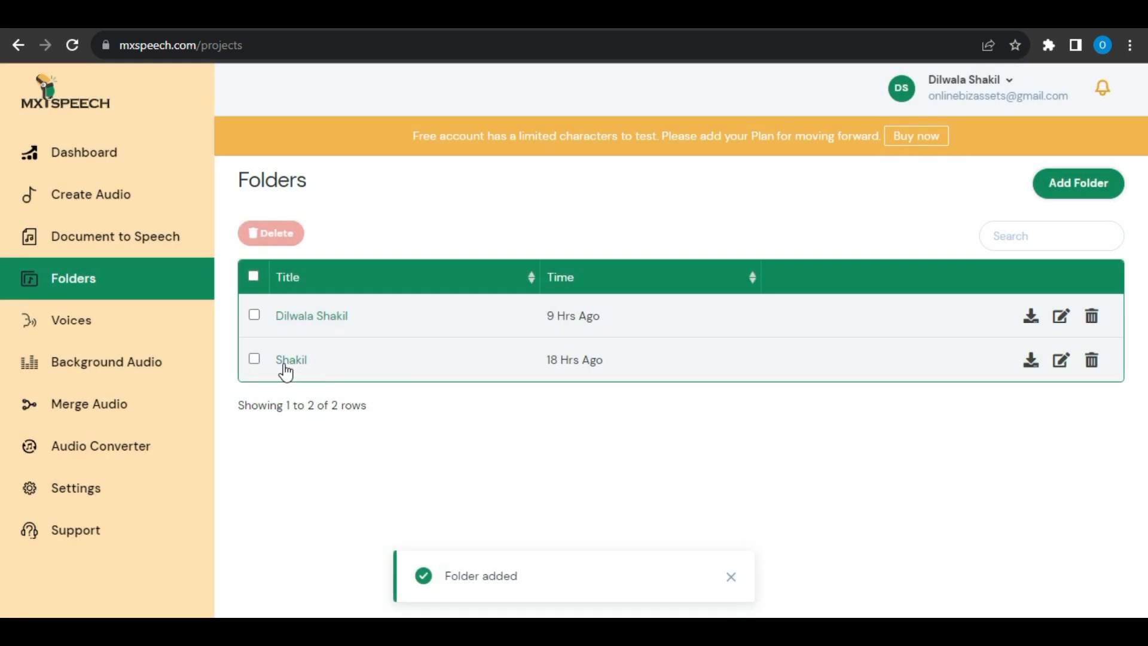
left_click(291, 359)
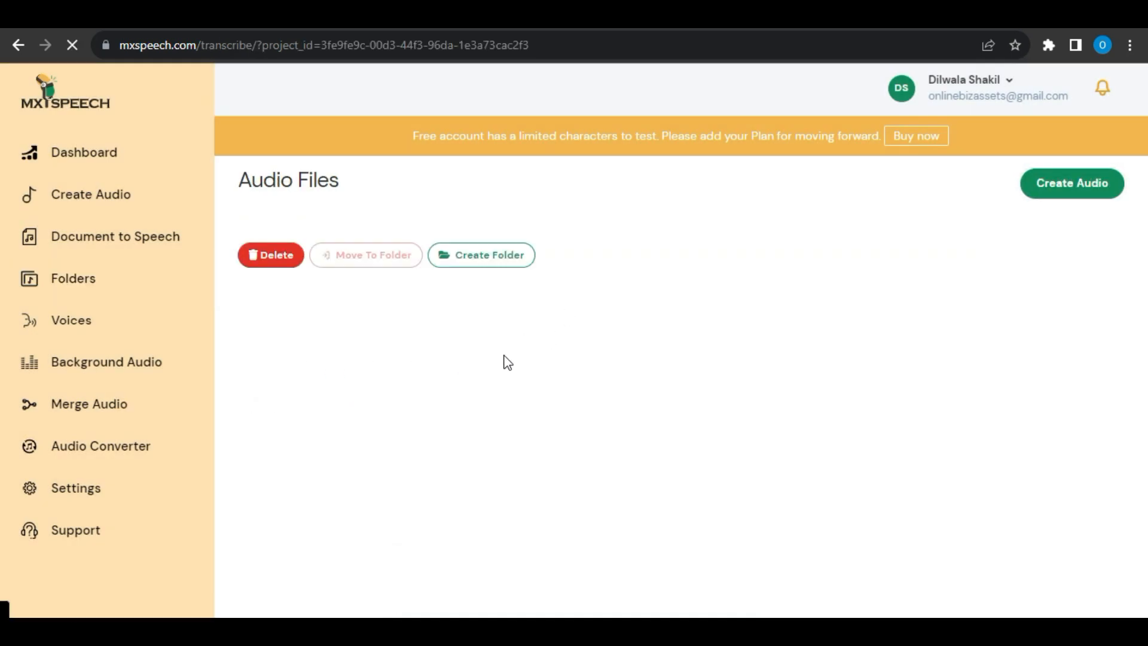
left_click(71, 320)
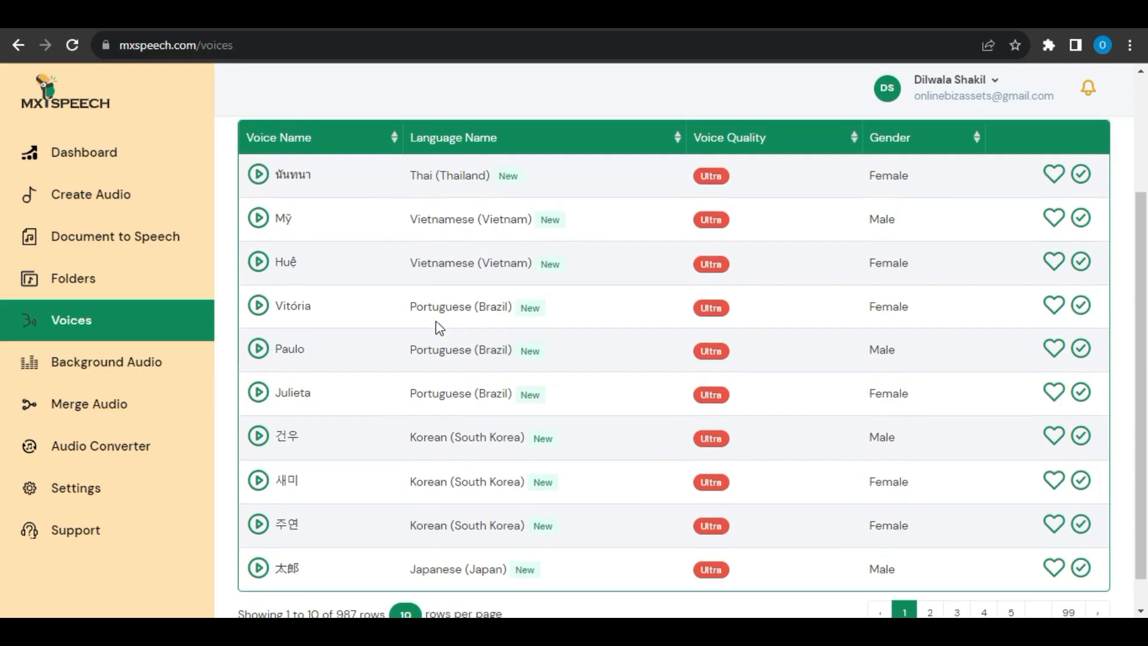
Filter the voice catalogue to Standard quality and female voices.
scroll("down", 3)
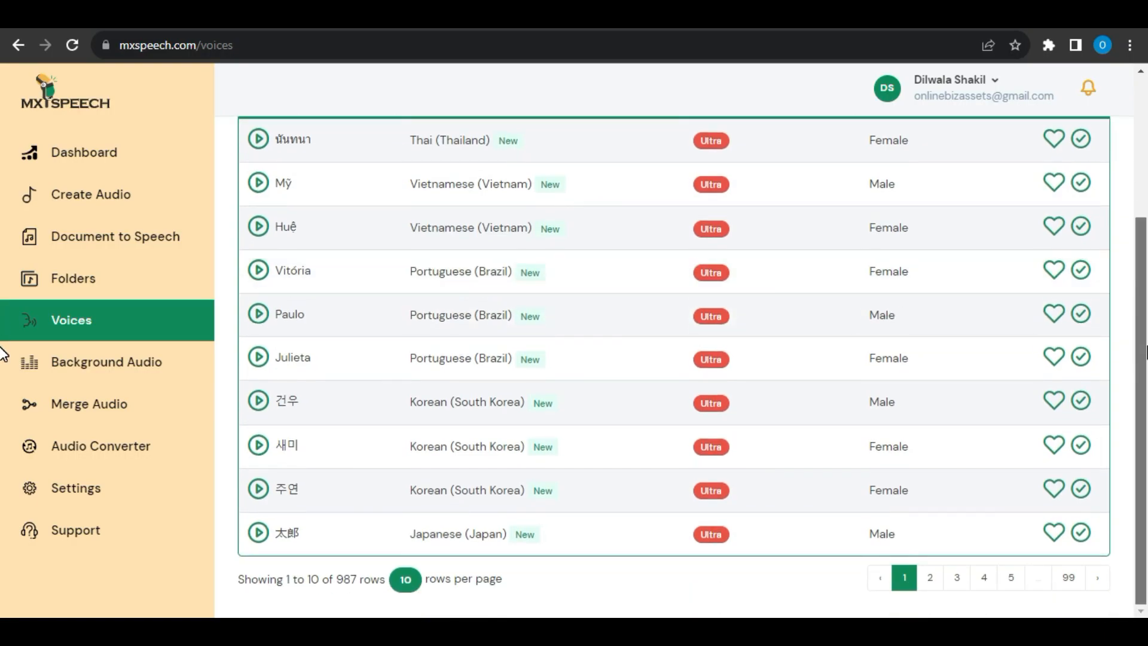
left_click(405, 578)
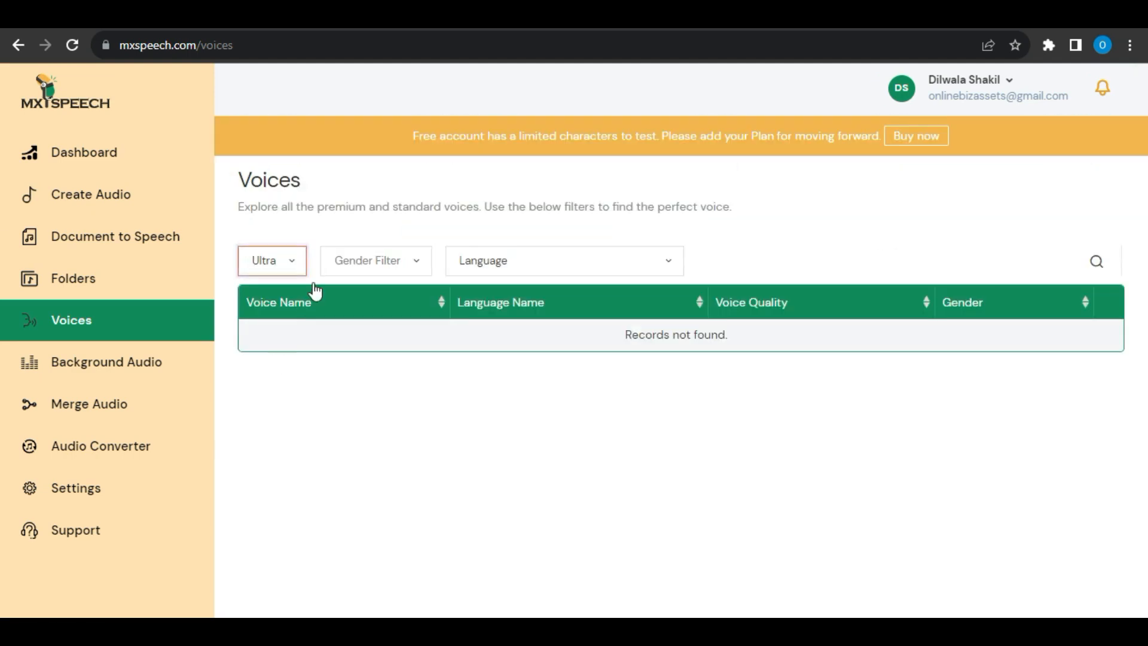
left_click(271, 260)
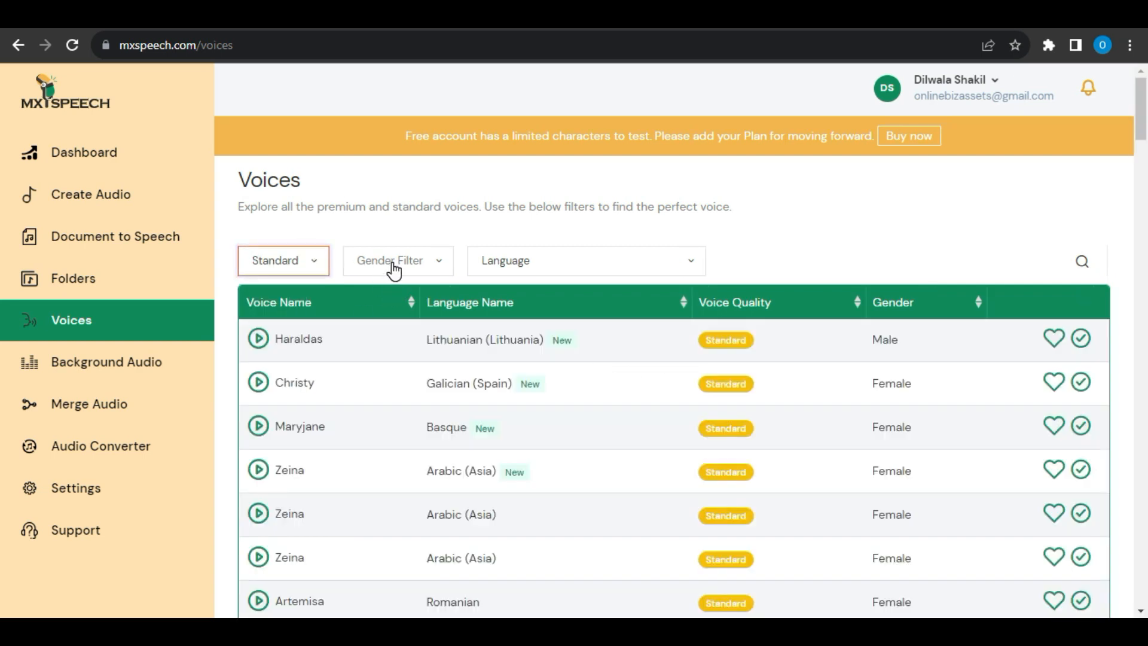
left_click(283, 260)
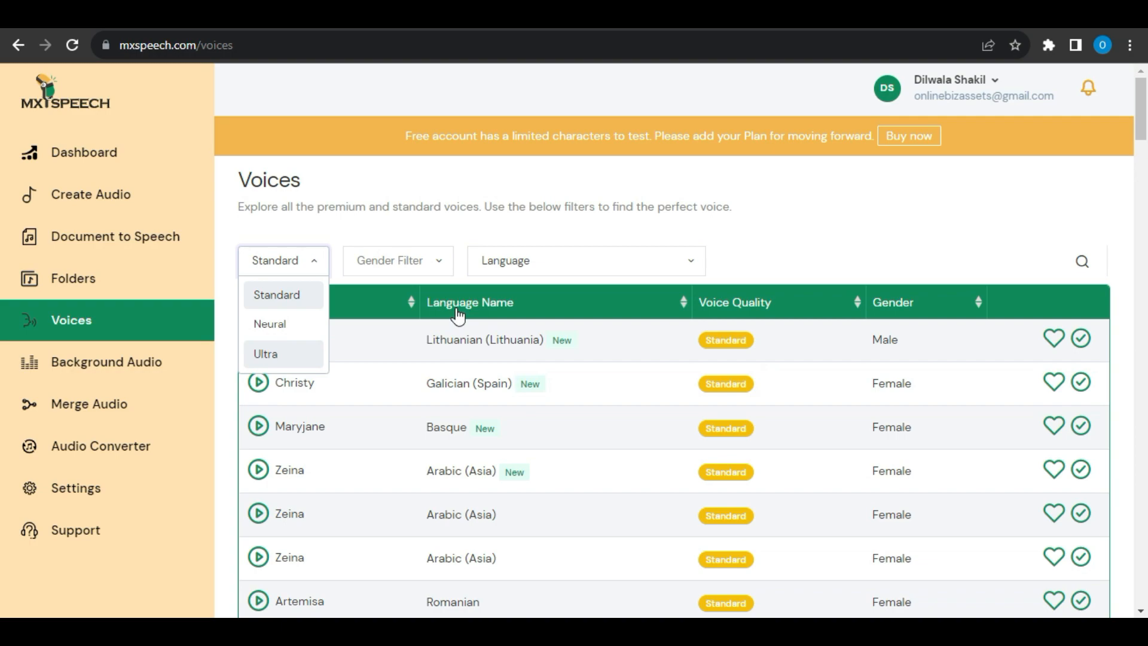
left_click(398, 260)
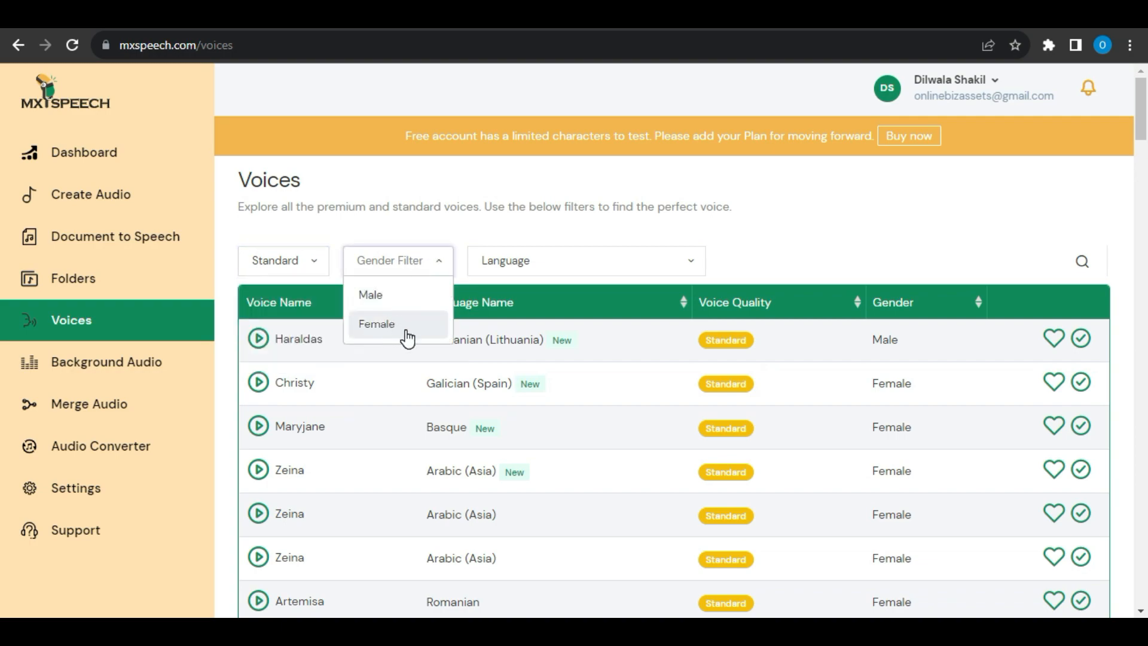
left_click(105, 362)
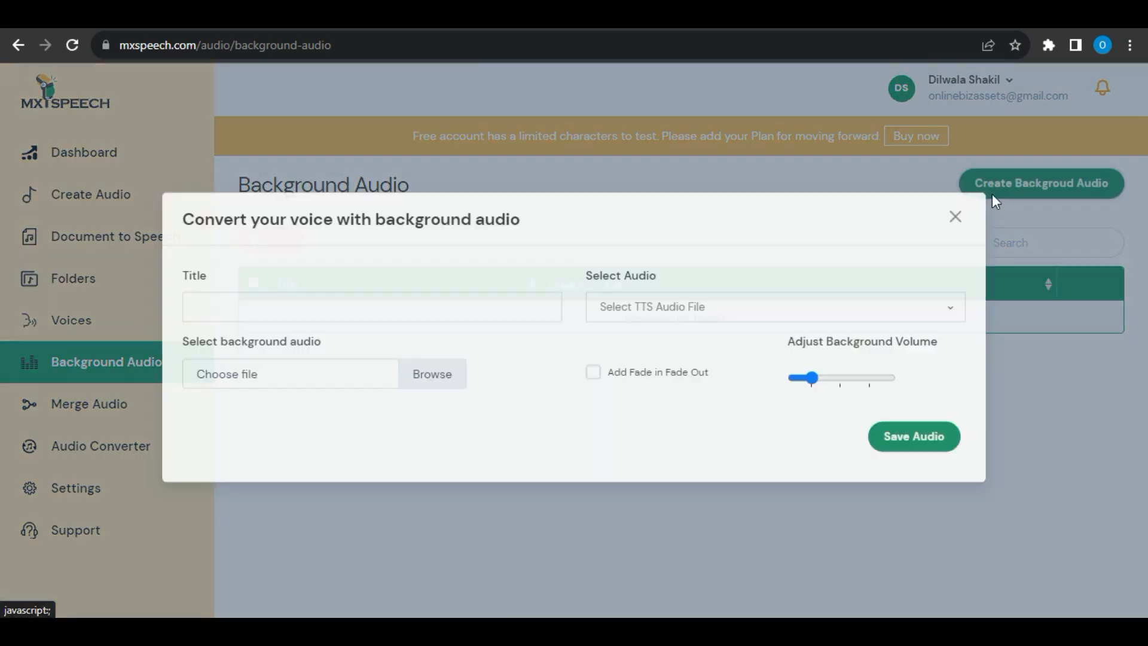
Title the background audio mix DS TEST and cancel the background file picker.
type("DS TEST")
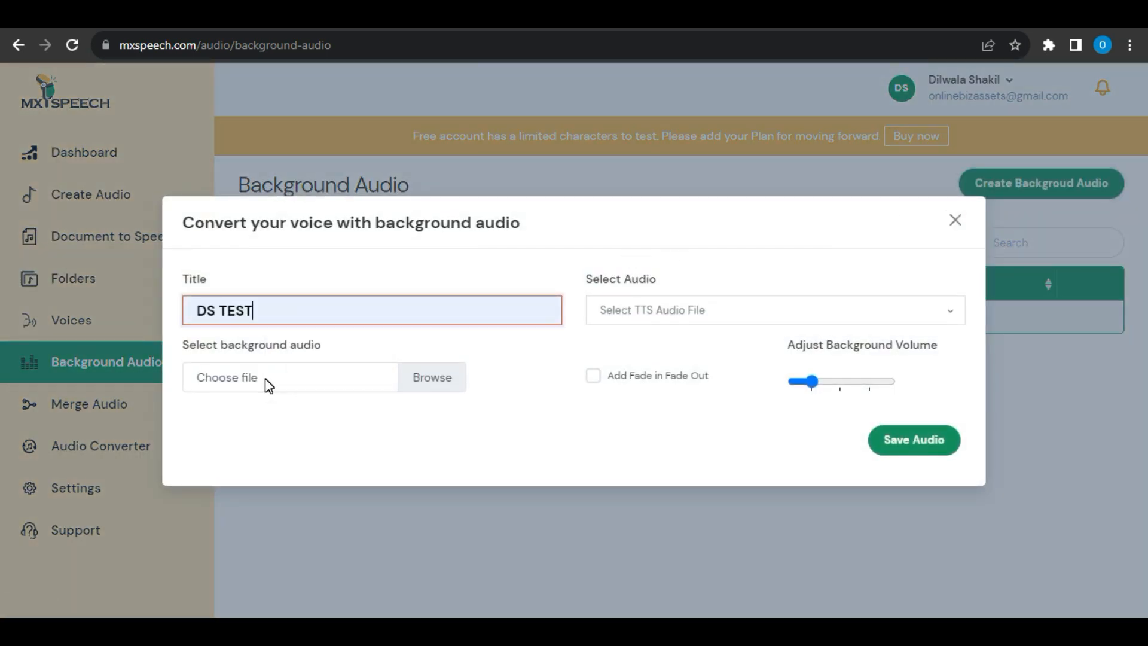
left_click(431, 377)
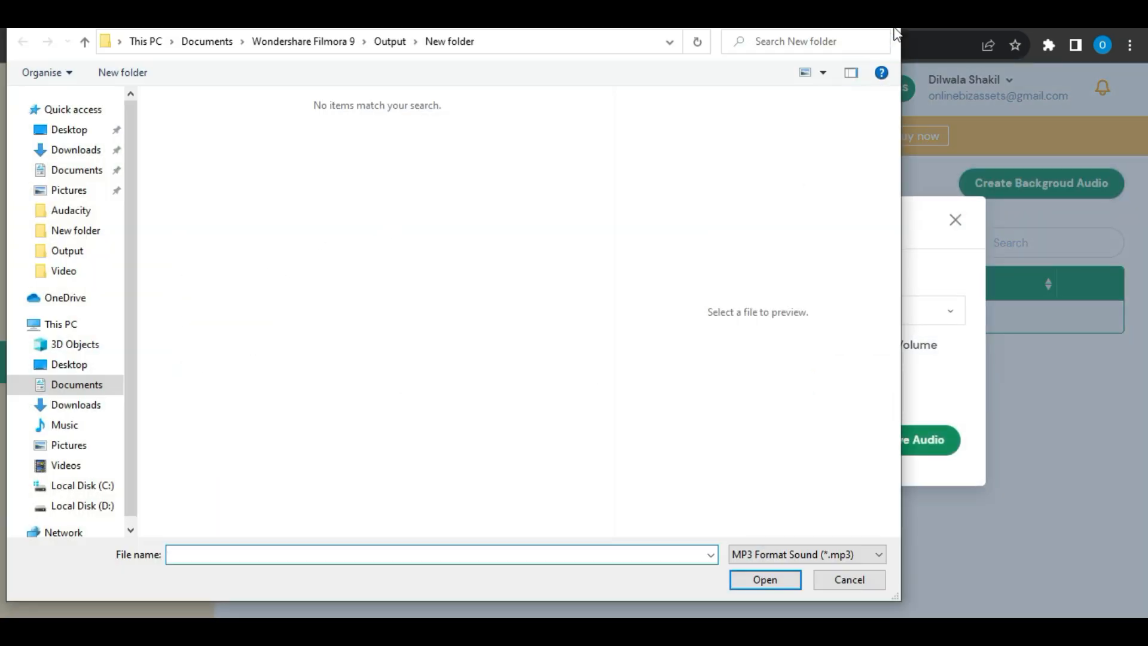
left_click(849, 580)
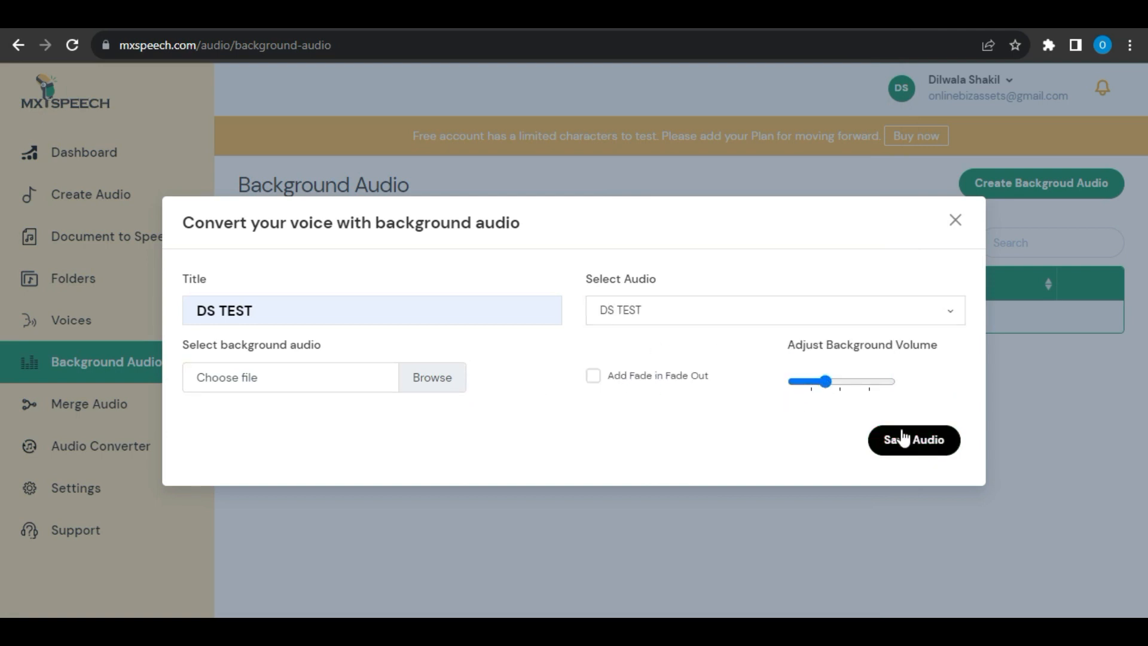
Save the DS TEST background mix, then fill the merge form with DS TEST.
left_click(89, 403)
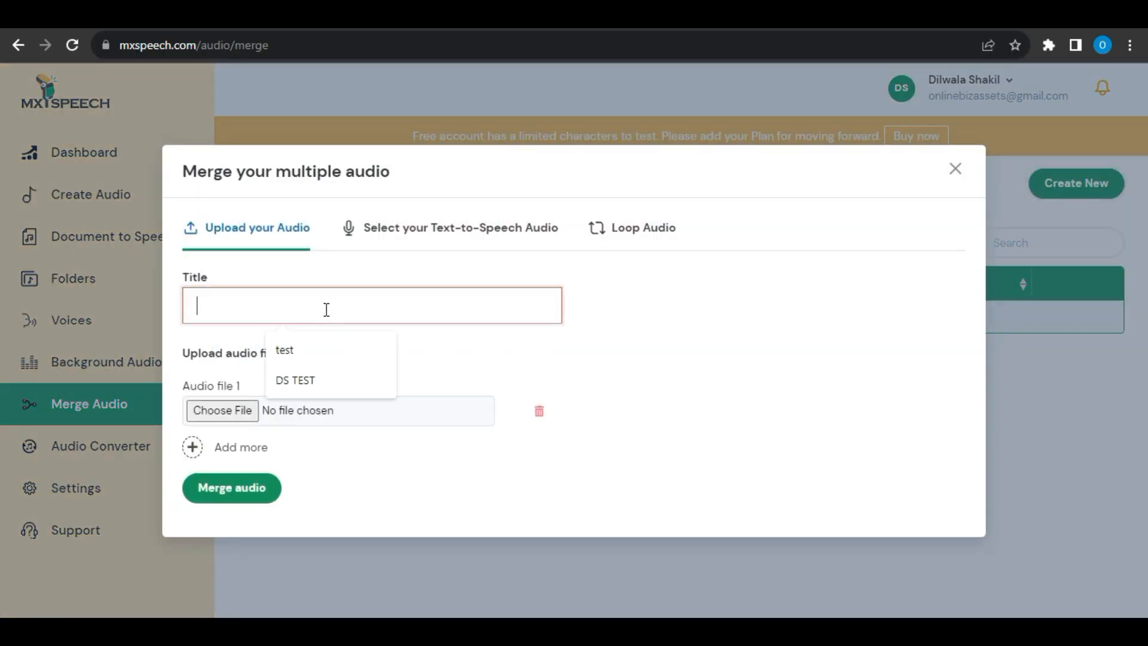
left_click(296, 381)
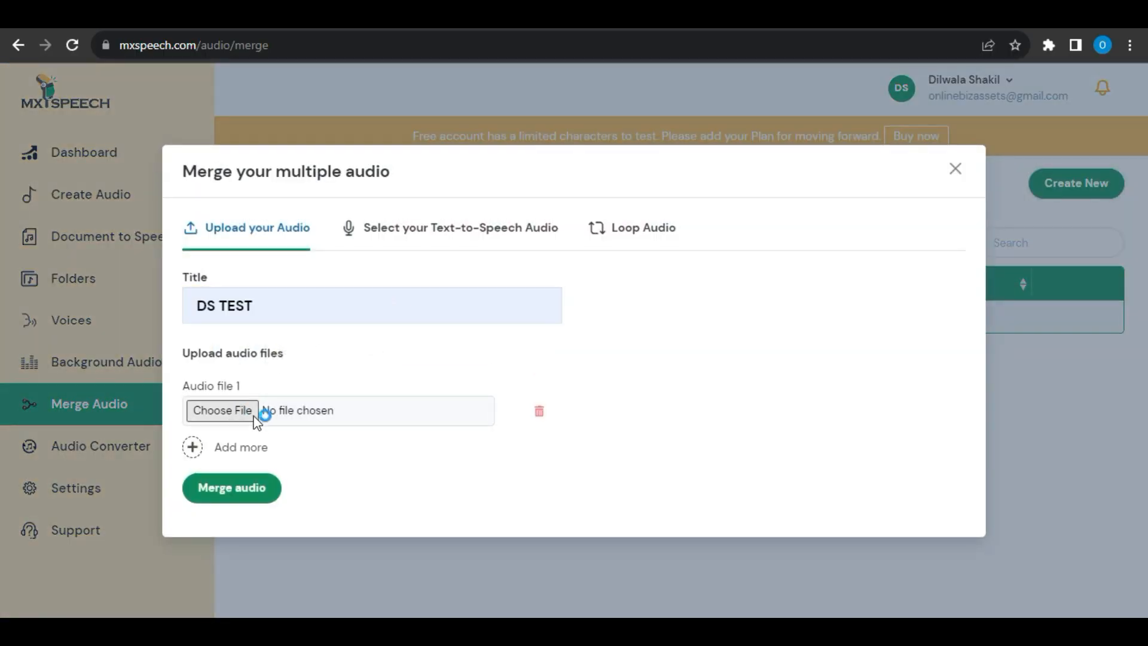
left_click(641, 227)
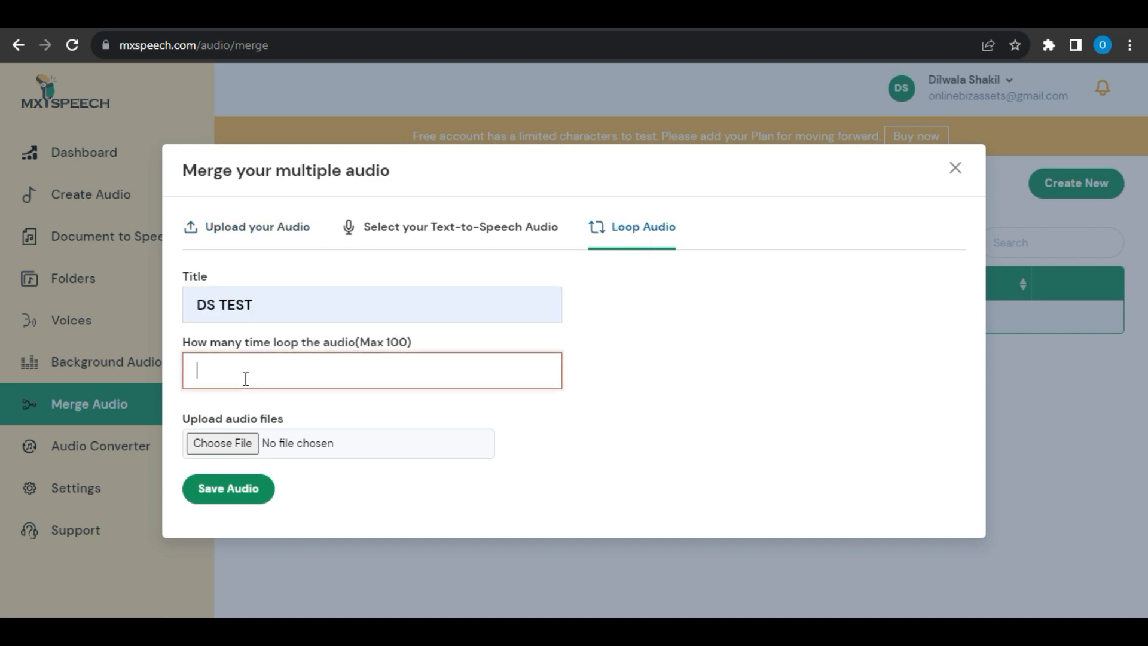
left_click(100, 446)
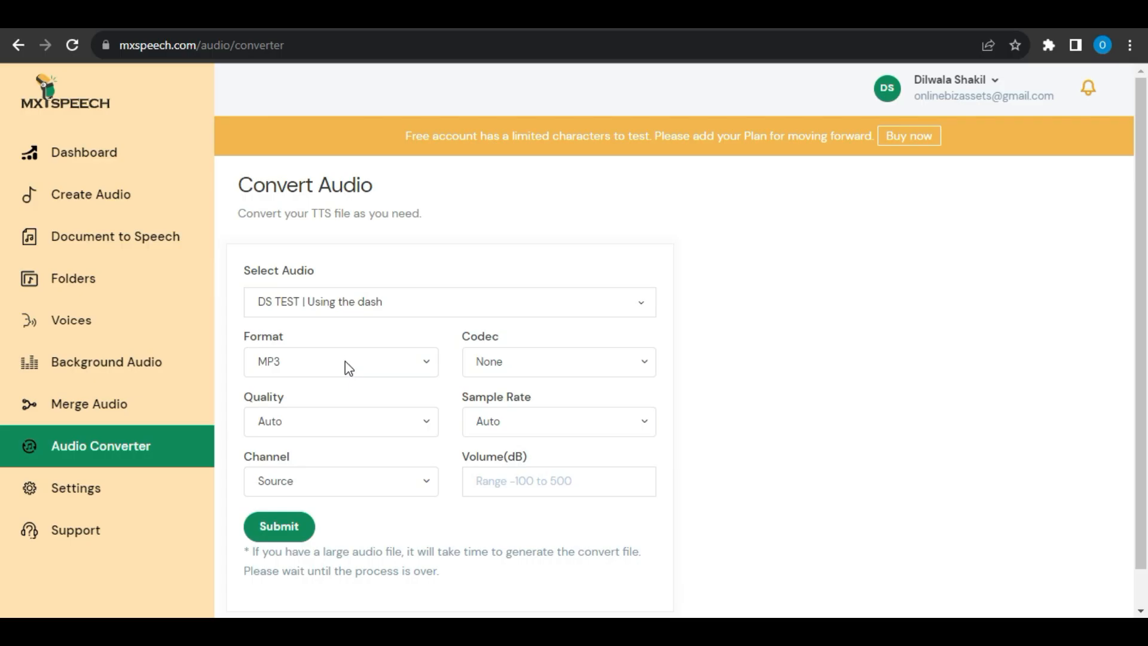
Set the DS TEST conversion output to MP3 format with 5.1 channel audio.
left_click(340, 361)
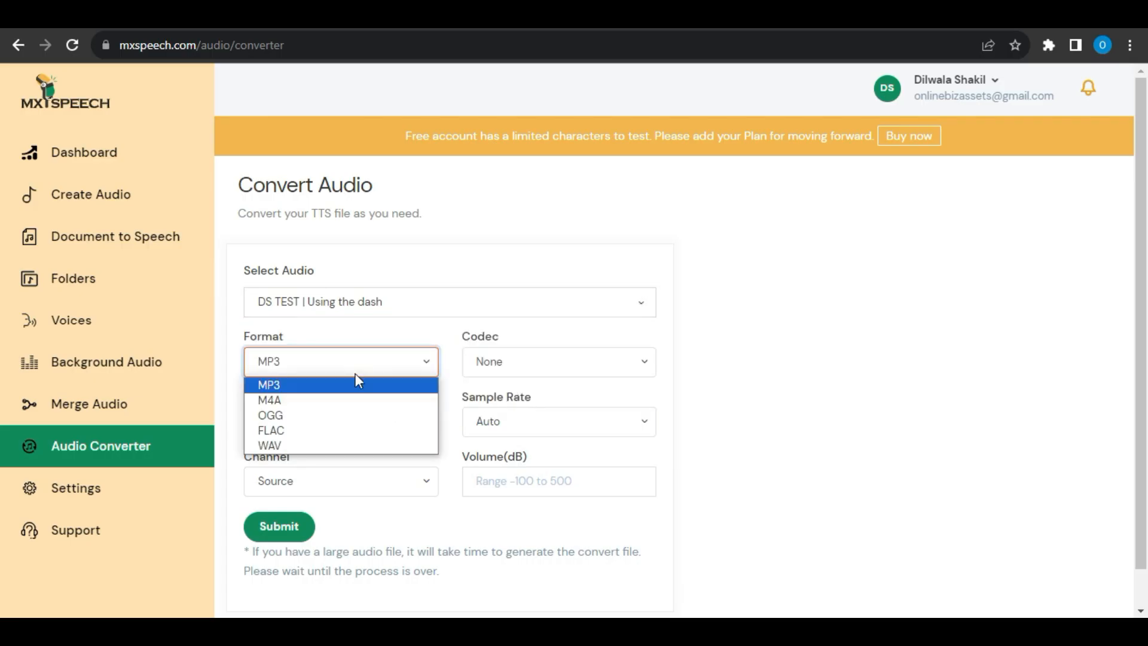
left_click(269, 385)
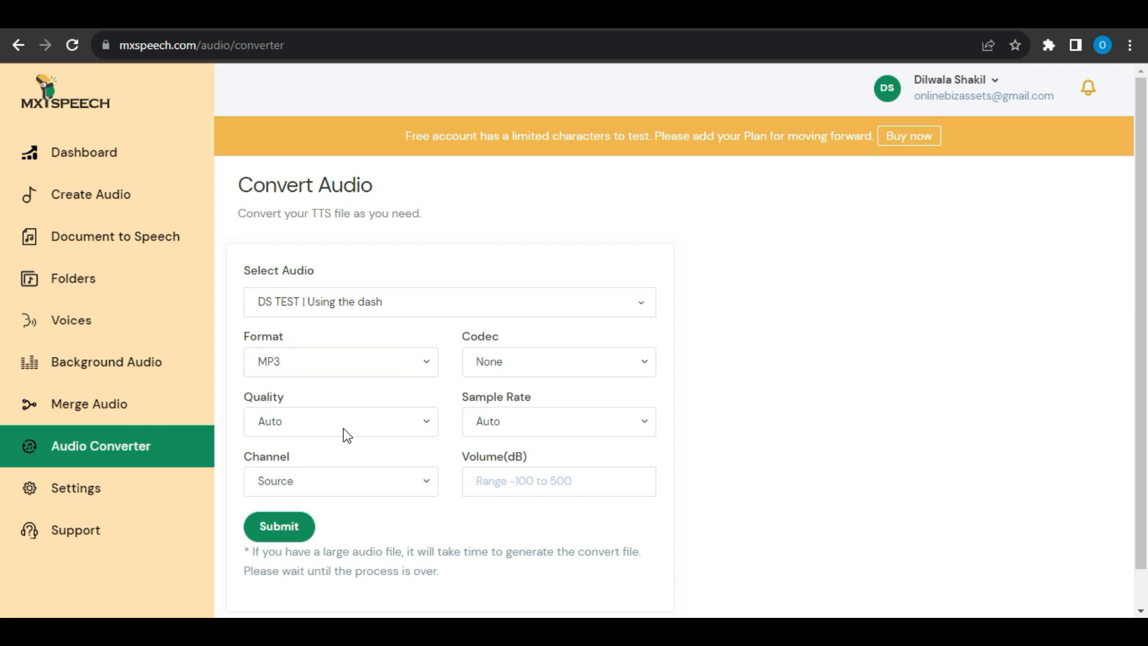
left_click(558, 421)
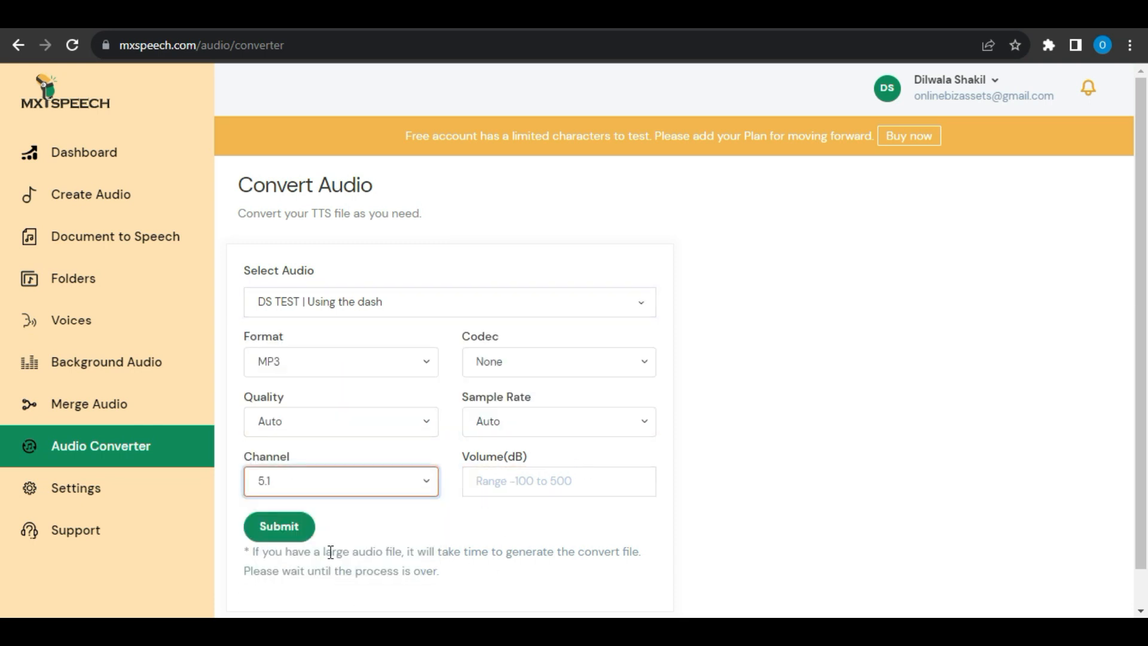
left_click(907, 136)
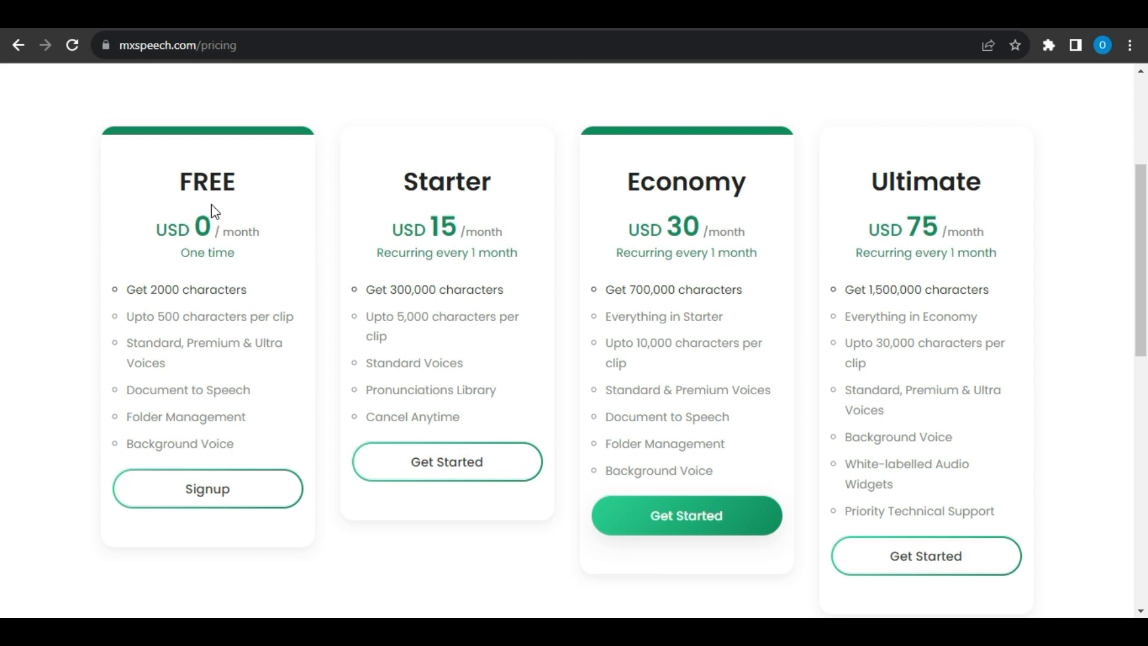
mouse_move(212, 294)
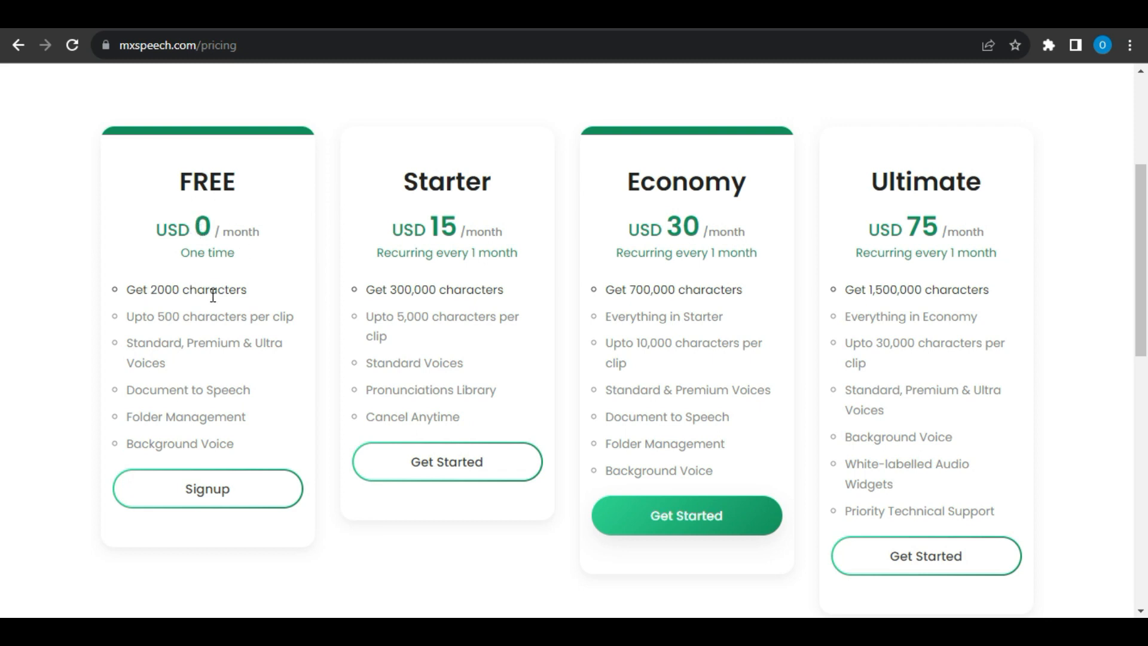
mouse_move(274, 320)
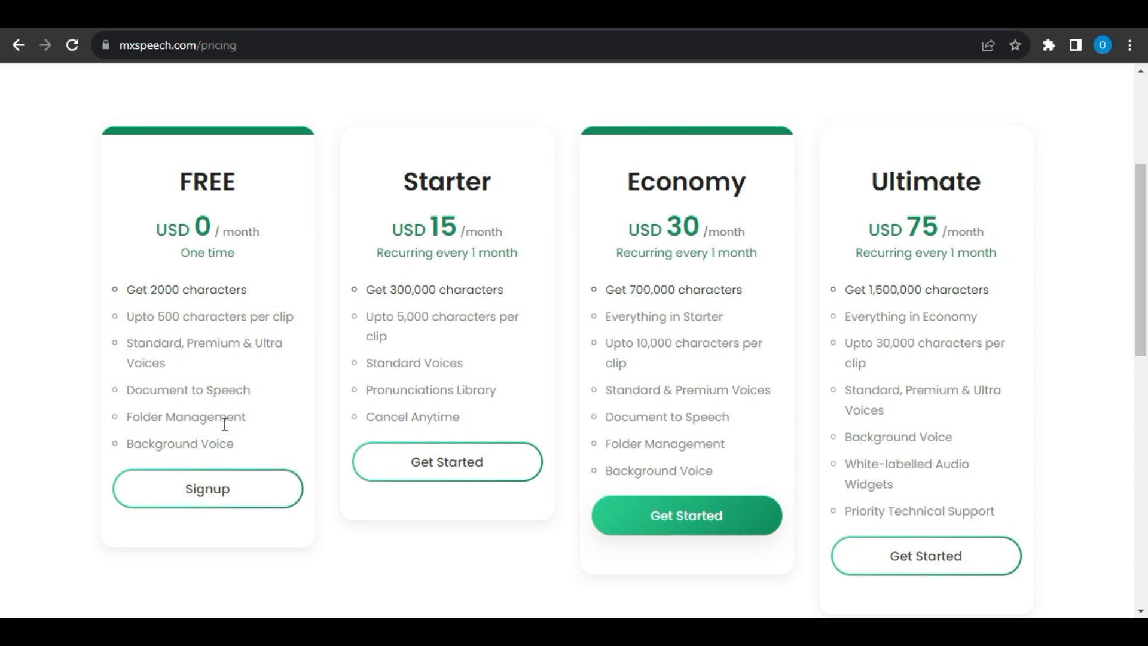
mouse_move(466, 236)
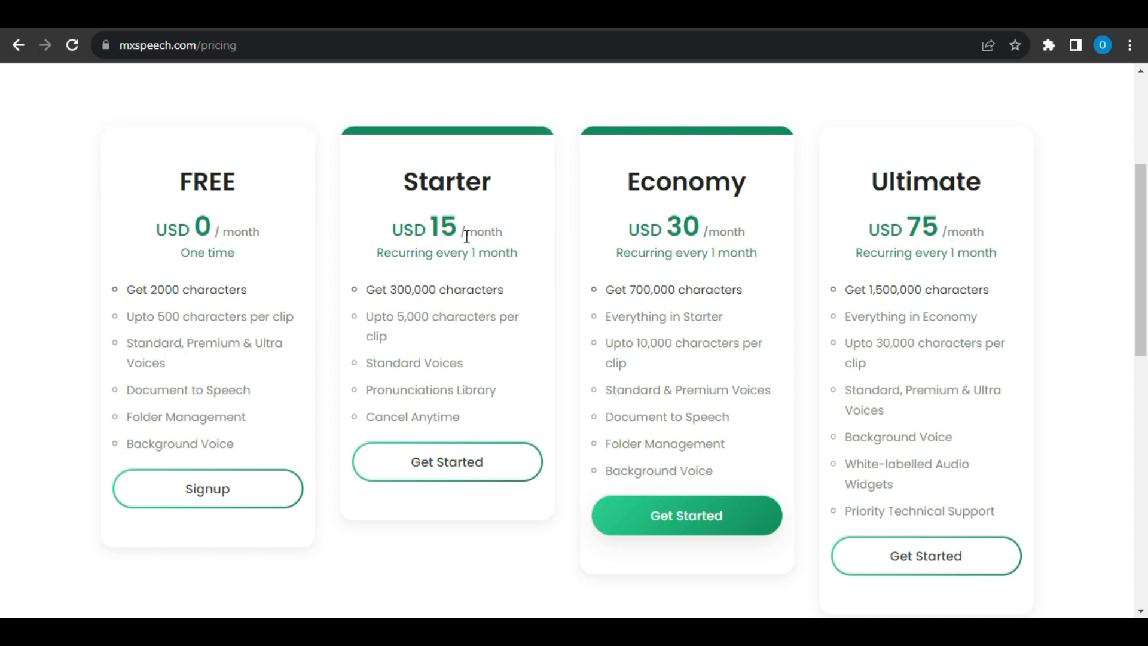
mouse_move(425, 291)
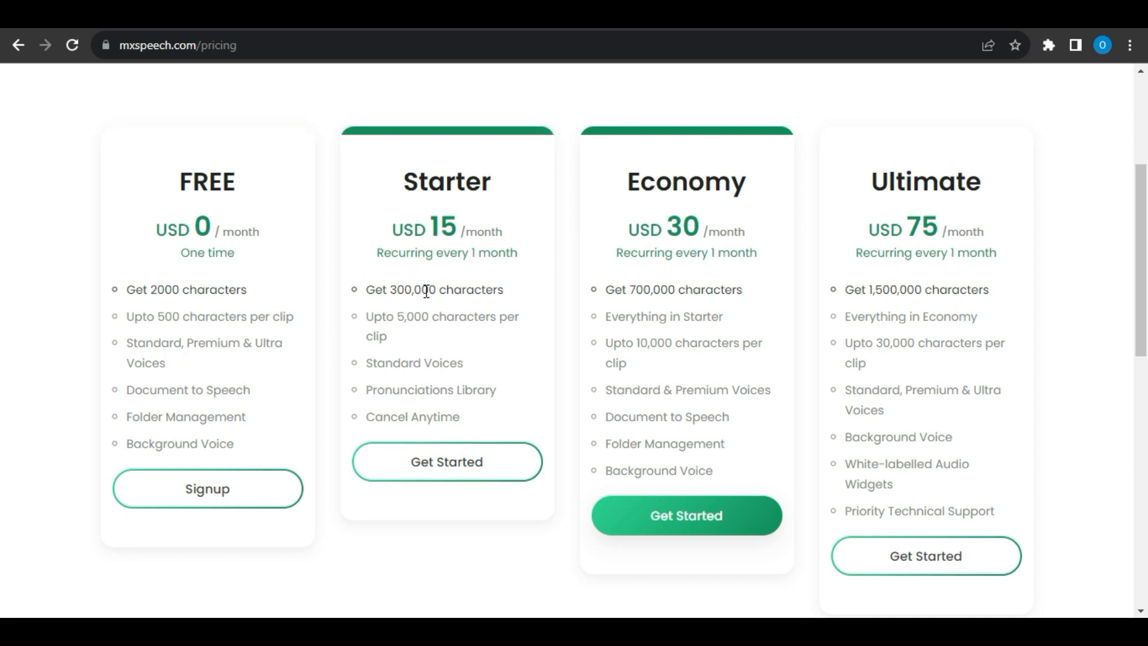
mouse_move(431, 320)
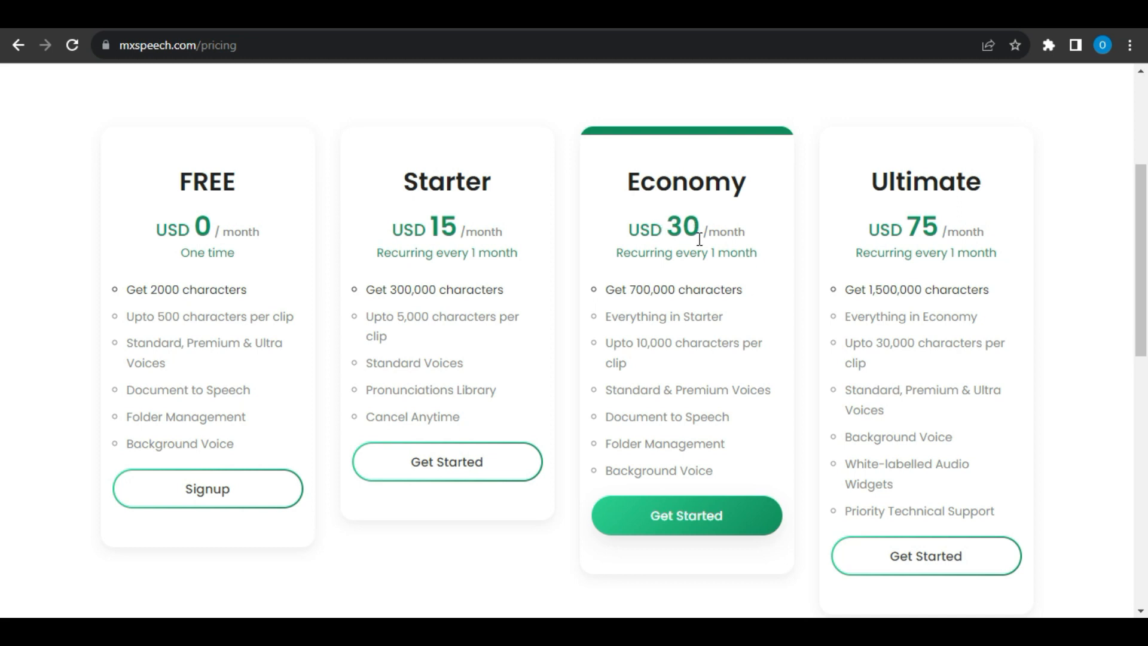
mouse_move(752, 298)
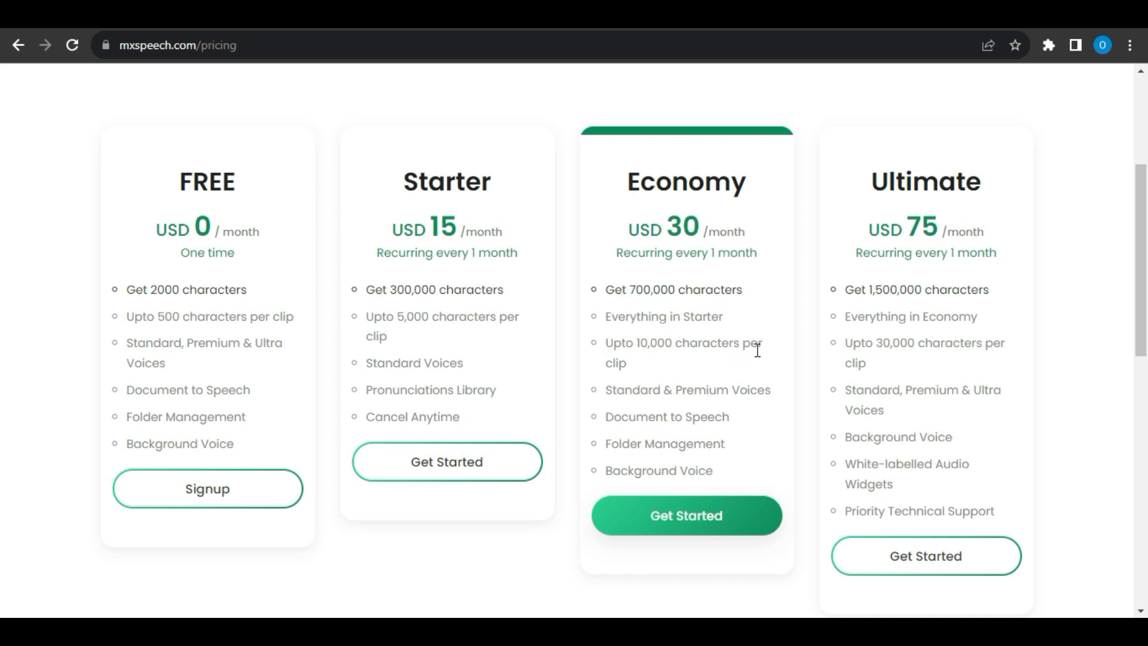
mouse_move(674, 437)
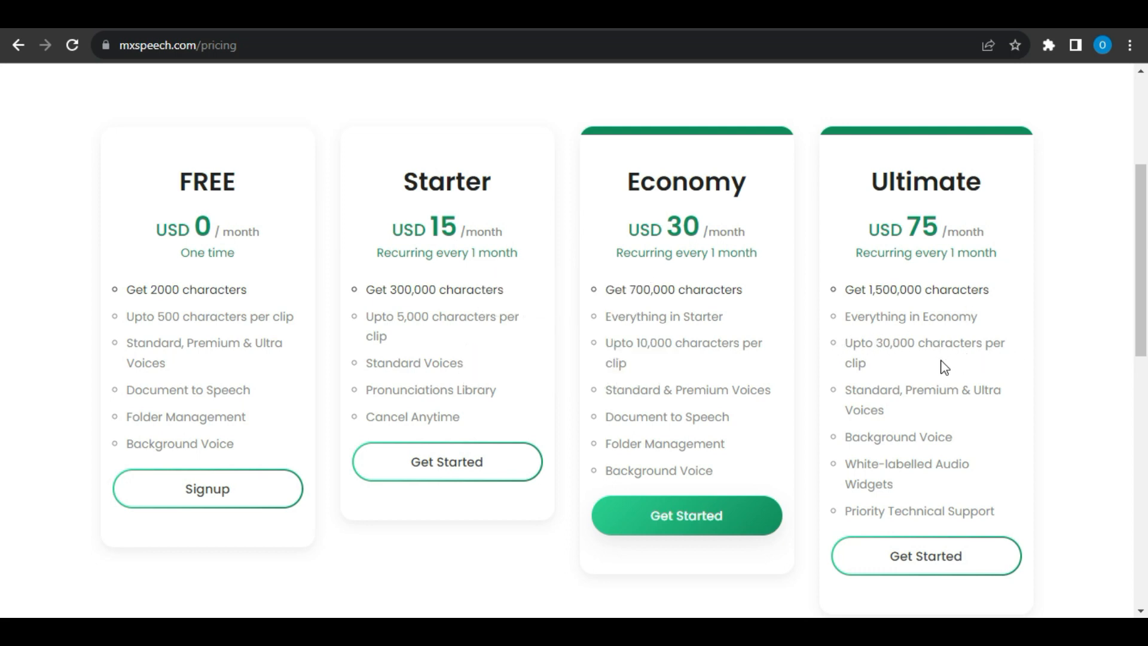
mouse_move(953, 503)
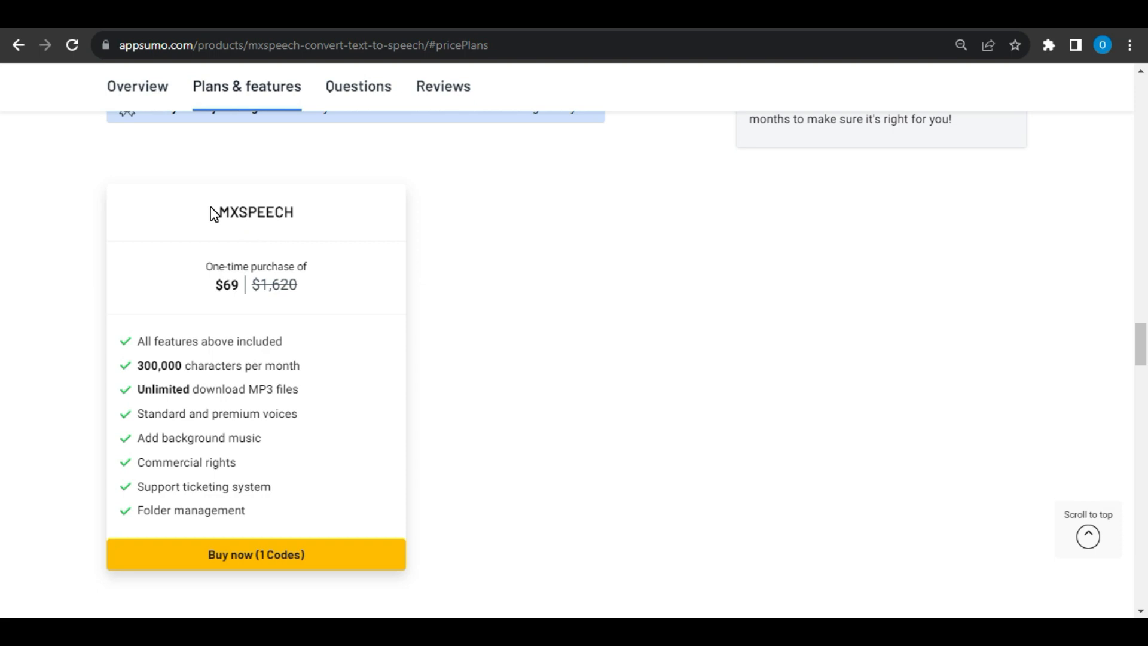
mouse_move(241, 287)
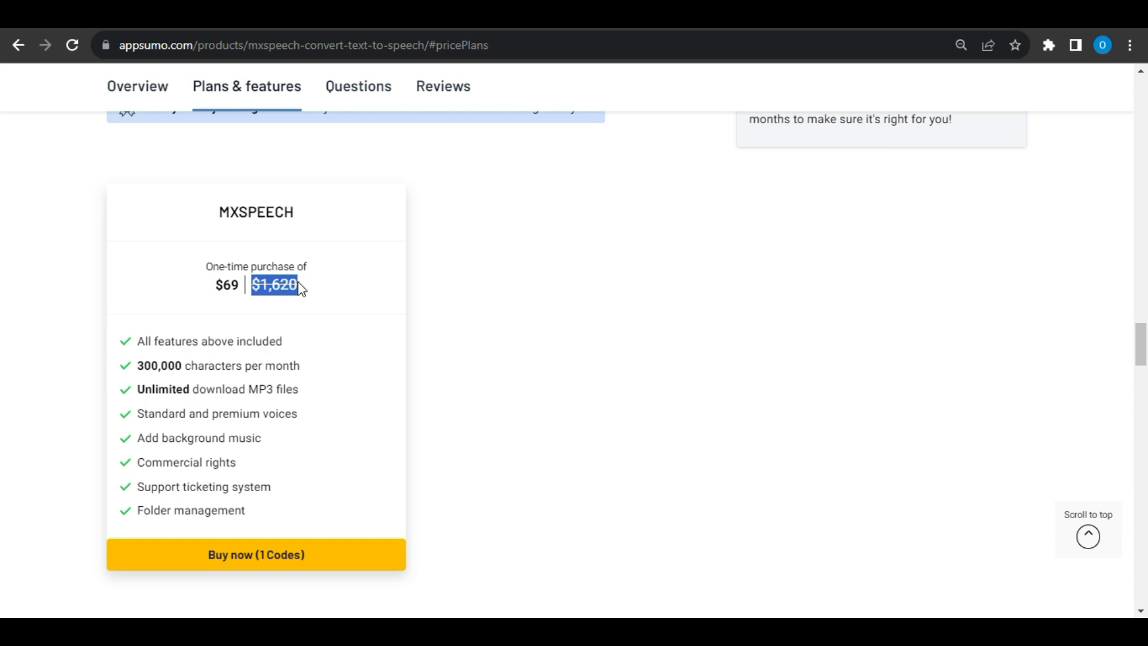
Show Plans & features and highlight the standard/premium voices and support ticketing features.
left_click(196, 333)
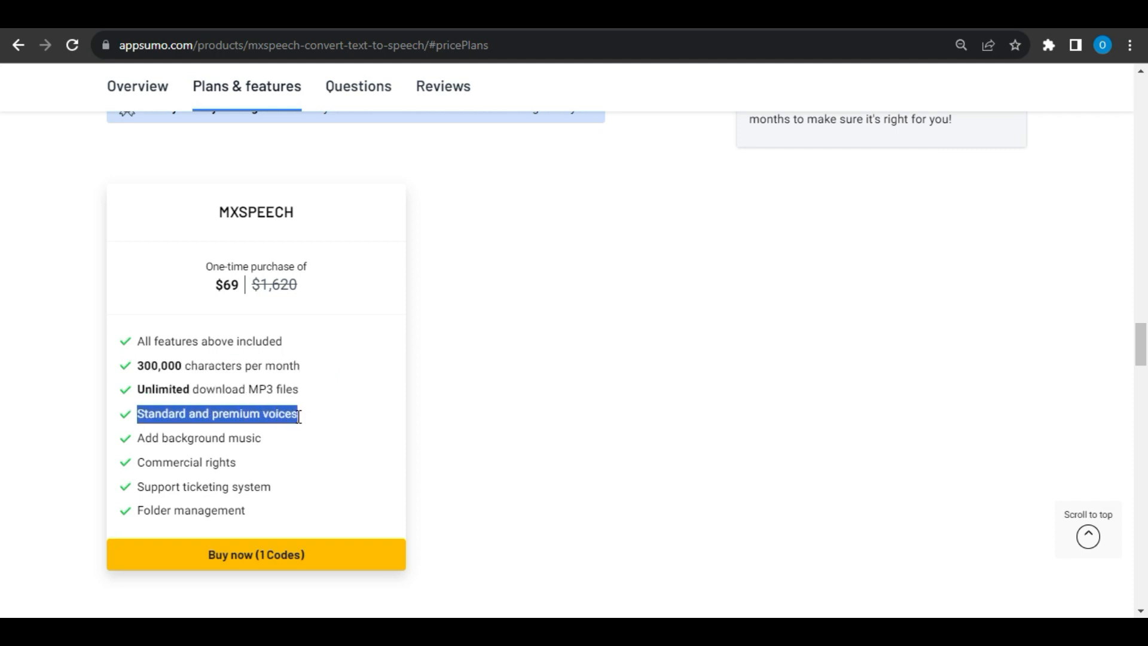
double_click(199, 438)
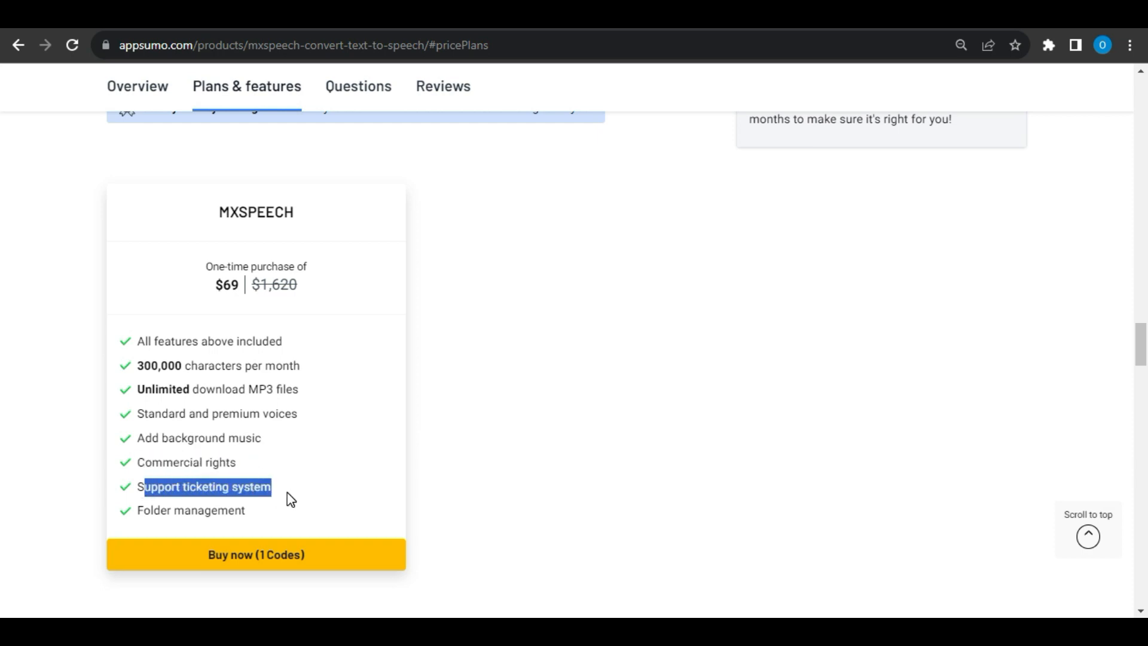
double_click(190, 510)
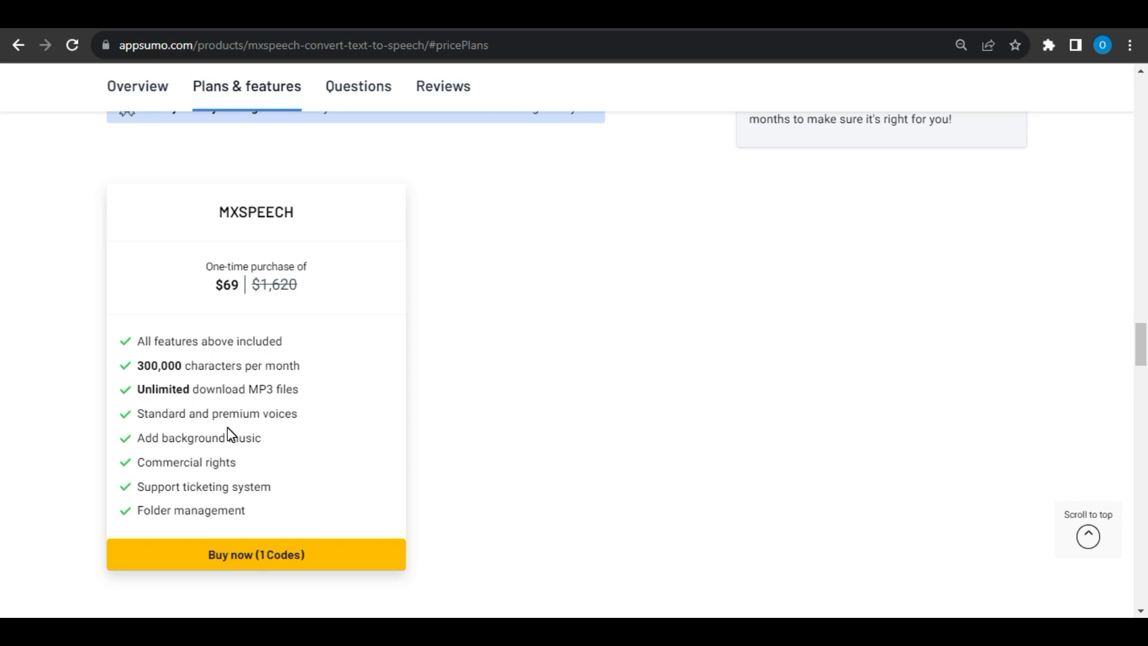
mouse_move(230, 430)
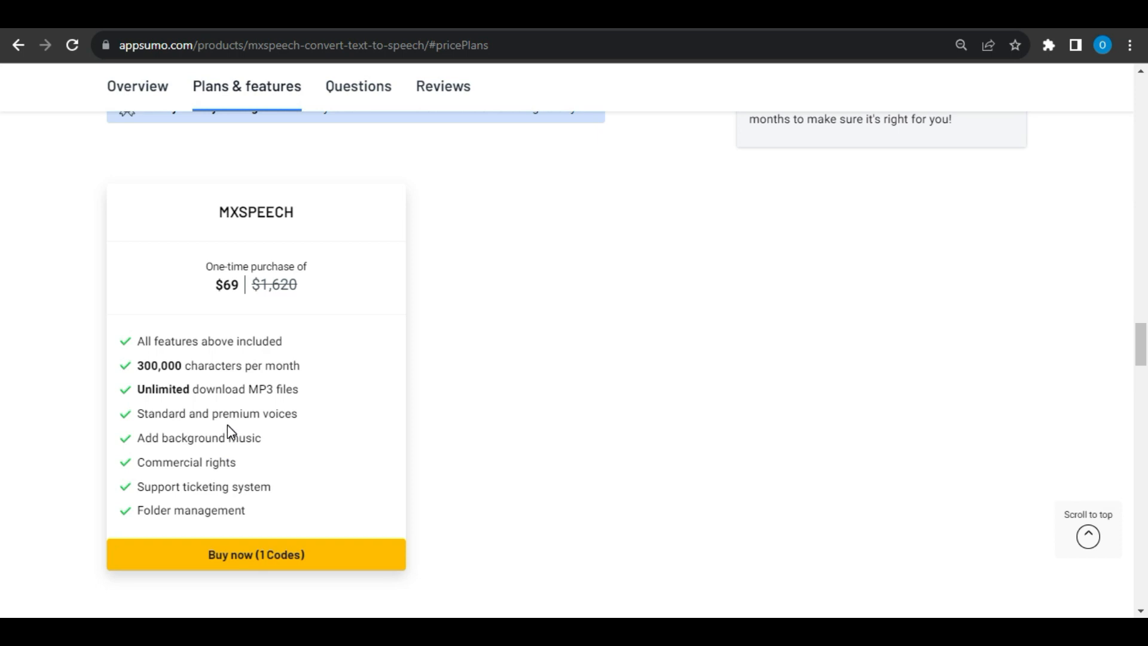
mouse_move(354, 440)
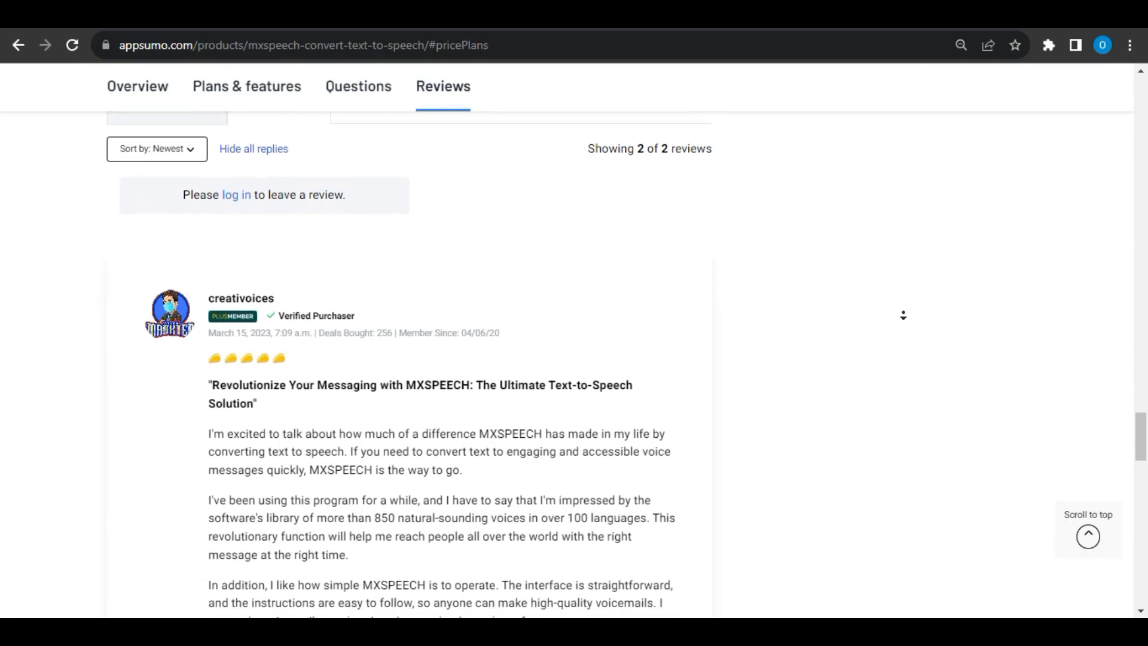
Scroll through the five-star review, the skeptical reply and the creator's AI-voices answer.
scroll("down", 3)
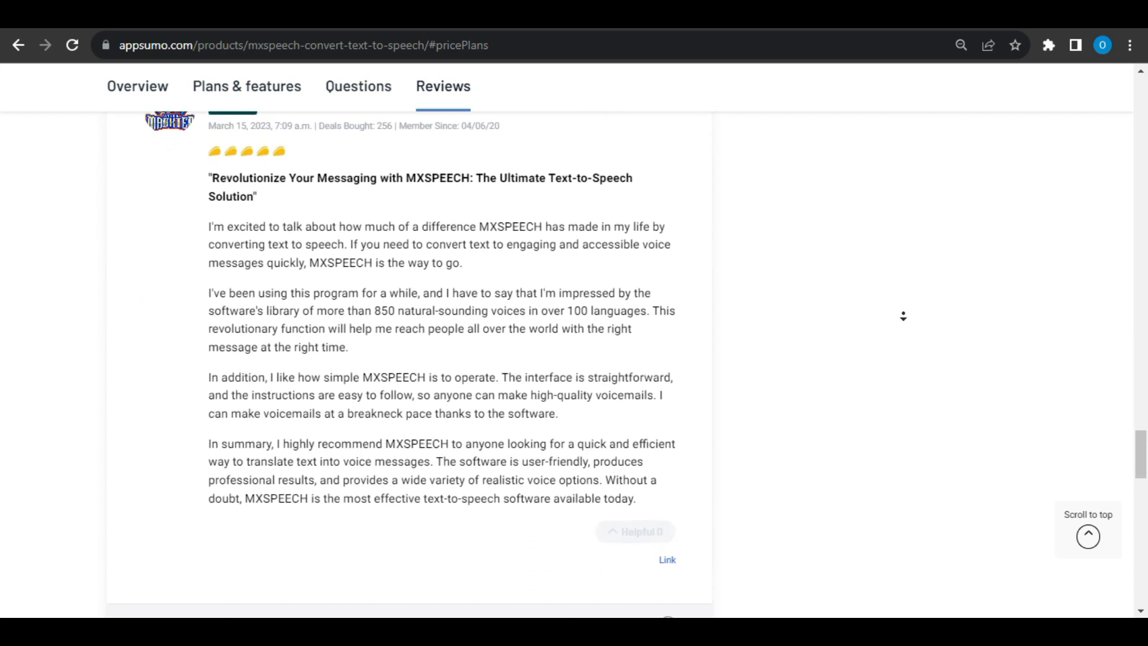
scroll("down", 3)
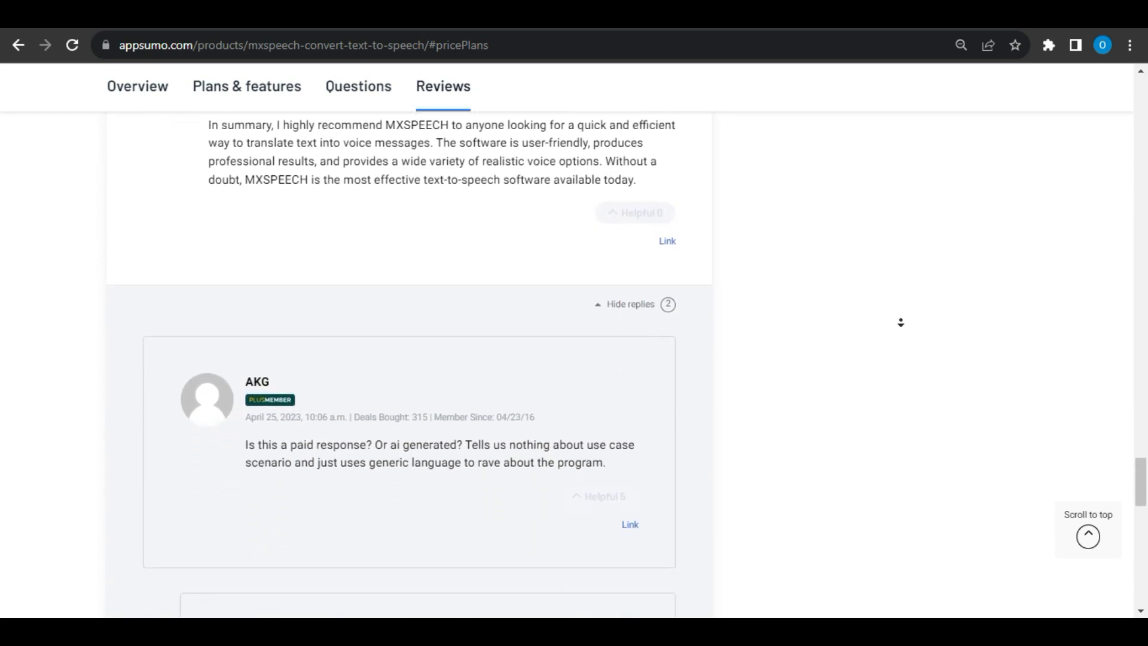
scroll("down", 3)
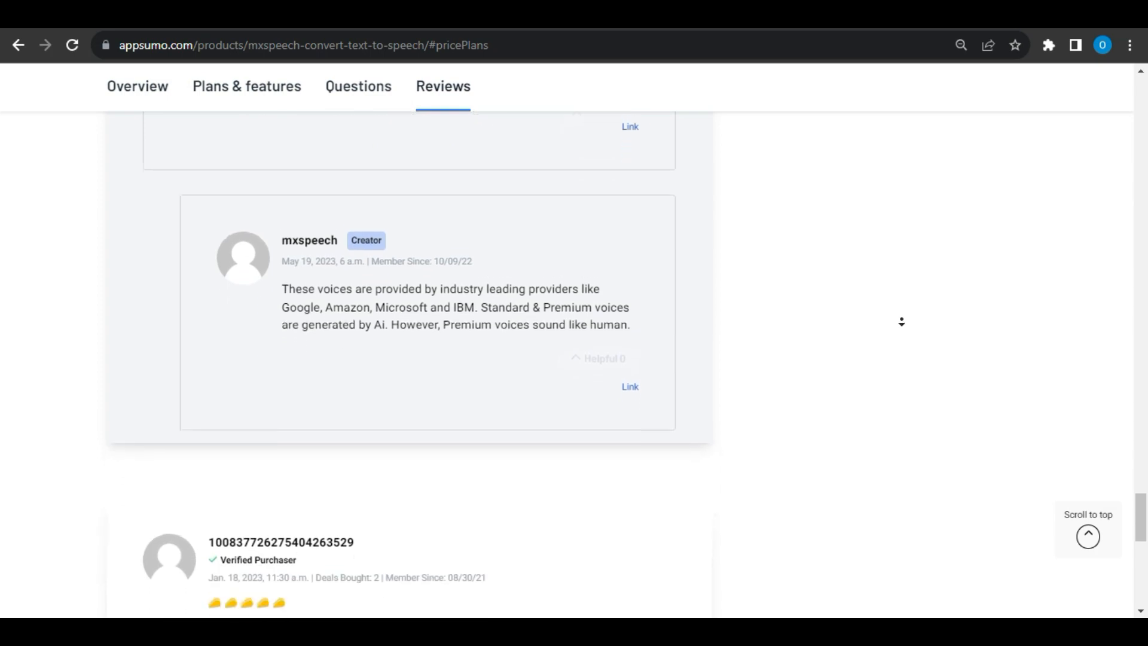
scroll("down", 3)
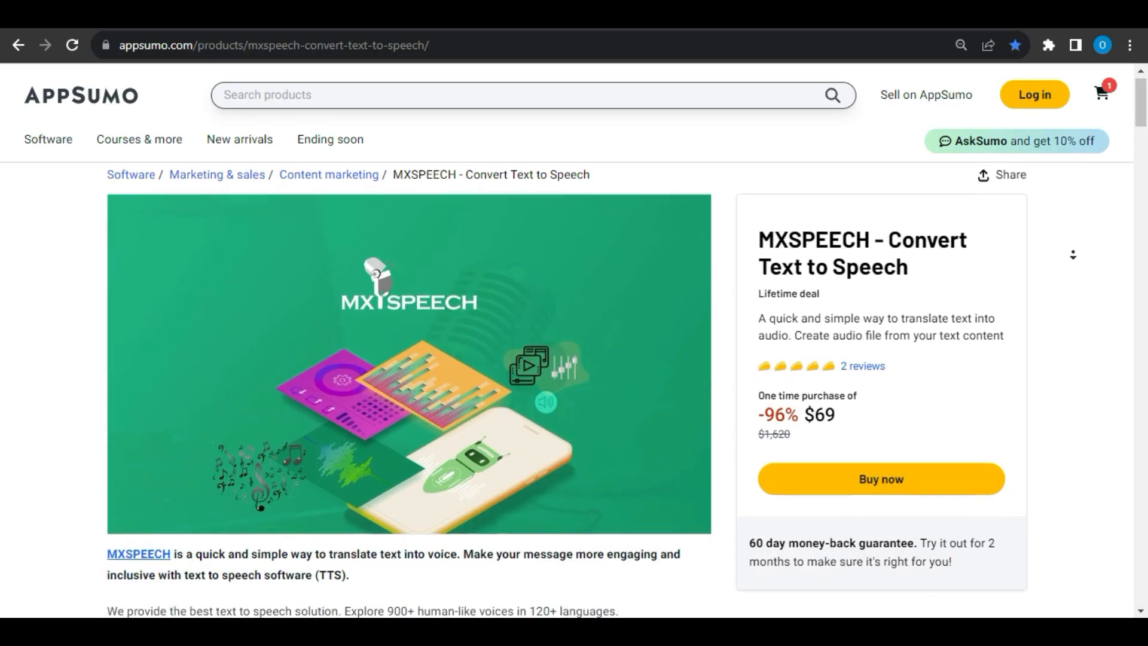
Scroll through the MXSPEECH AppSumo deal page.
scroll("down", 3)
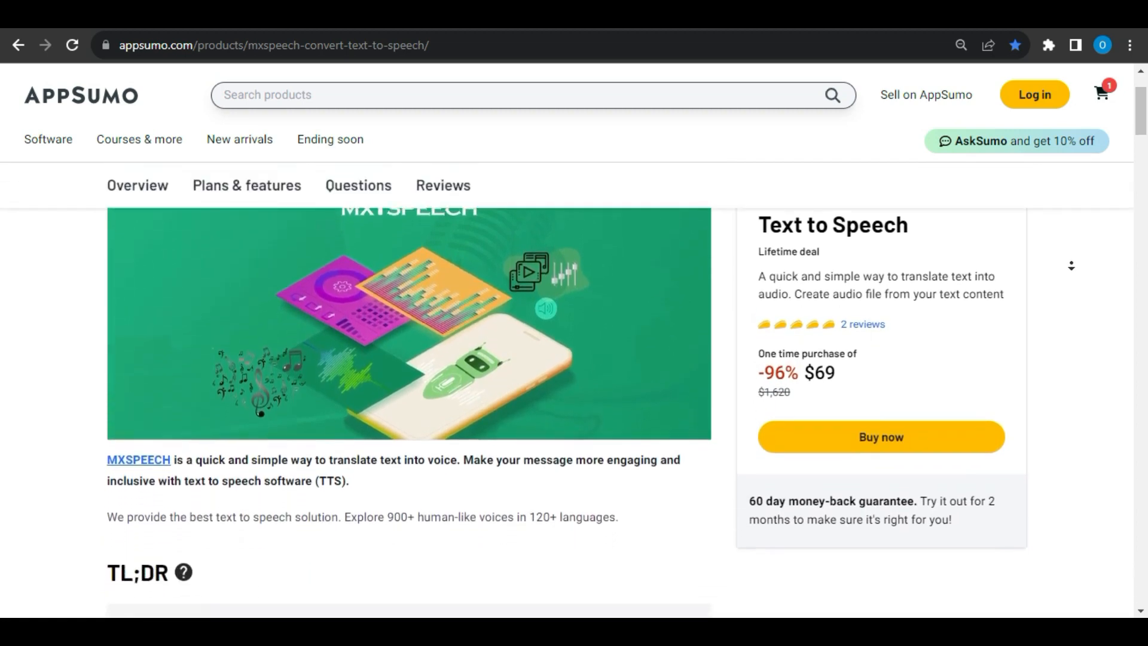
scroll("down", 3)
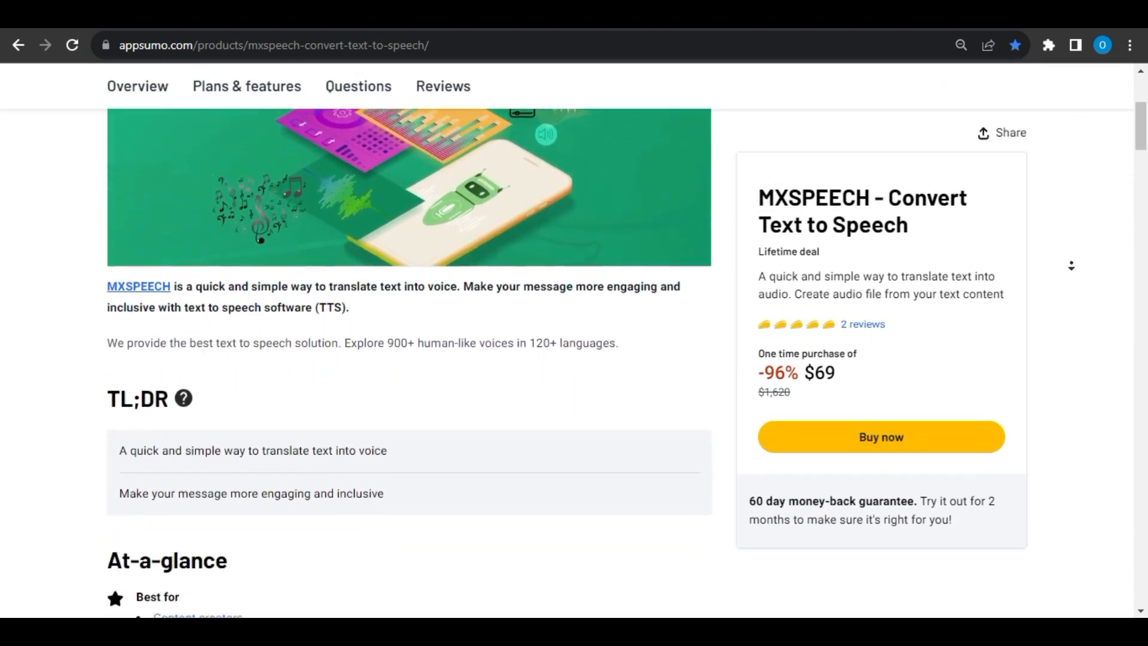
scroll("down", 3)
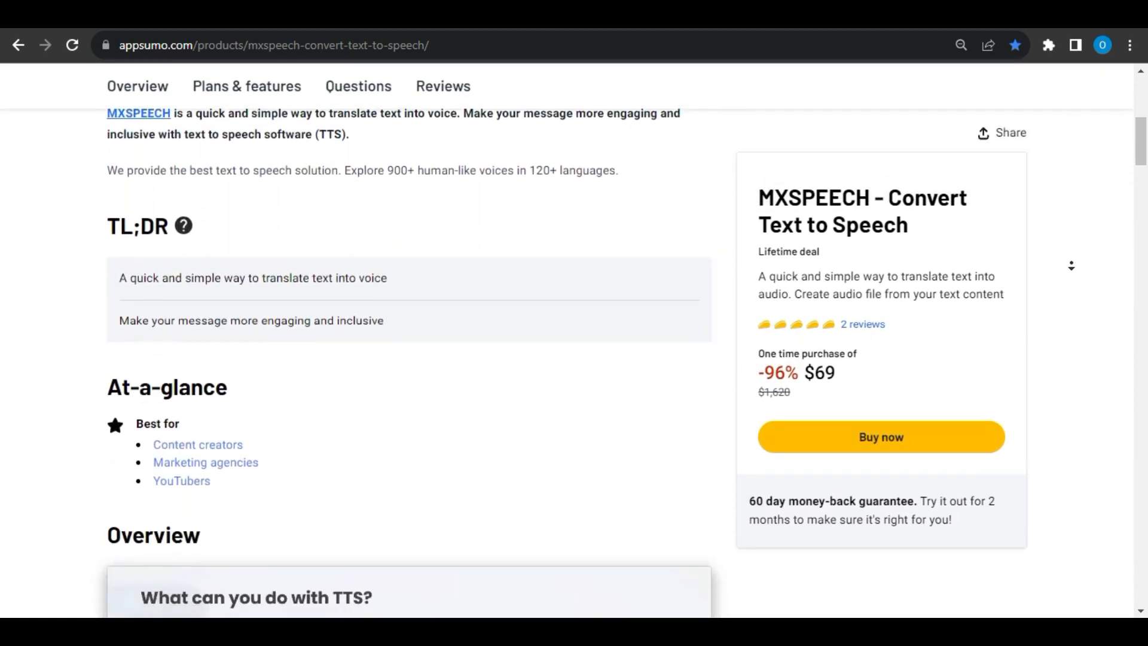
scroll("down", 3)
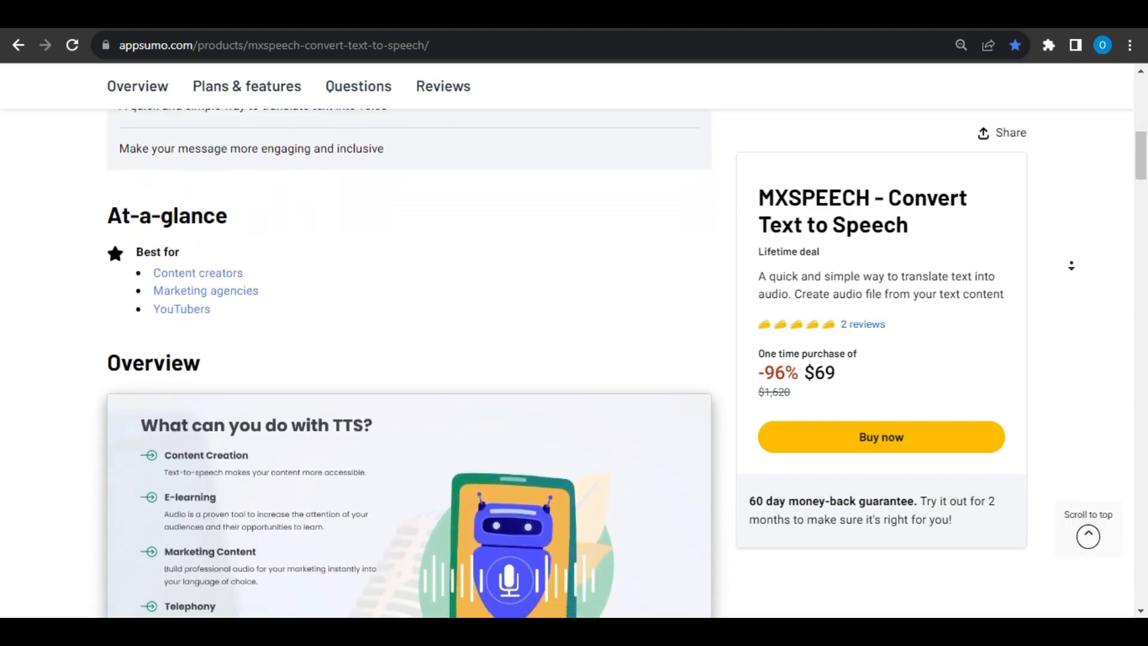
Jump to Overview and scroll through the feature list, MP3 & WAV export and folder-storage banners.
left_click(137, 85)
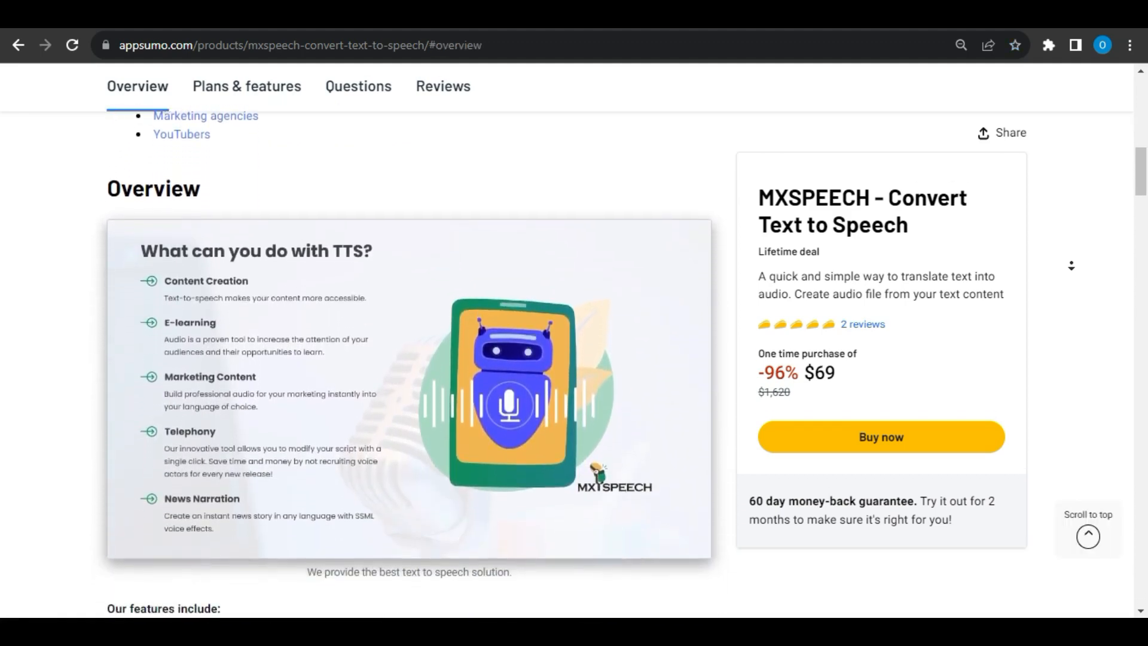
scroll("down", 3)
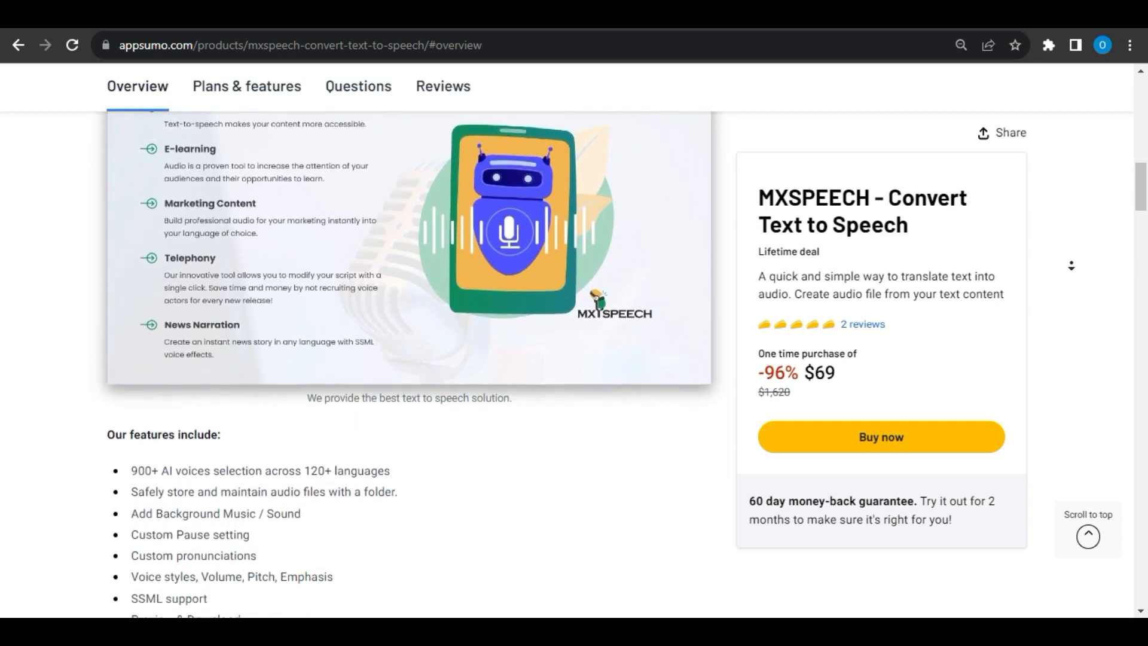
scroll("down", 3)
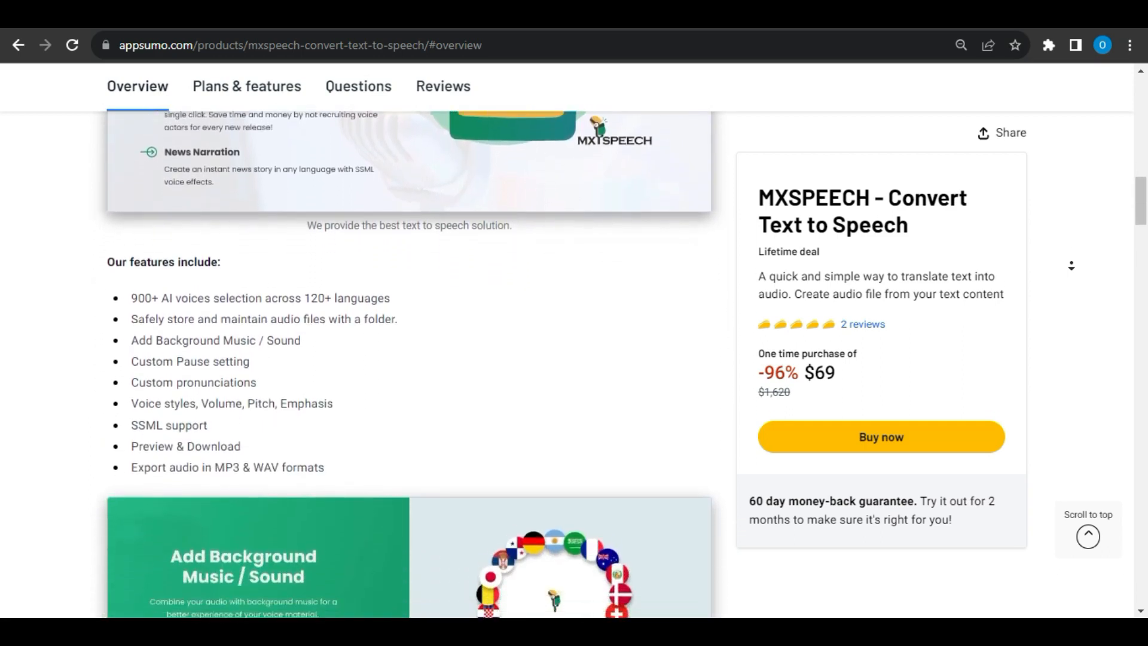
scroll("down", 3)
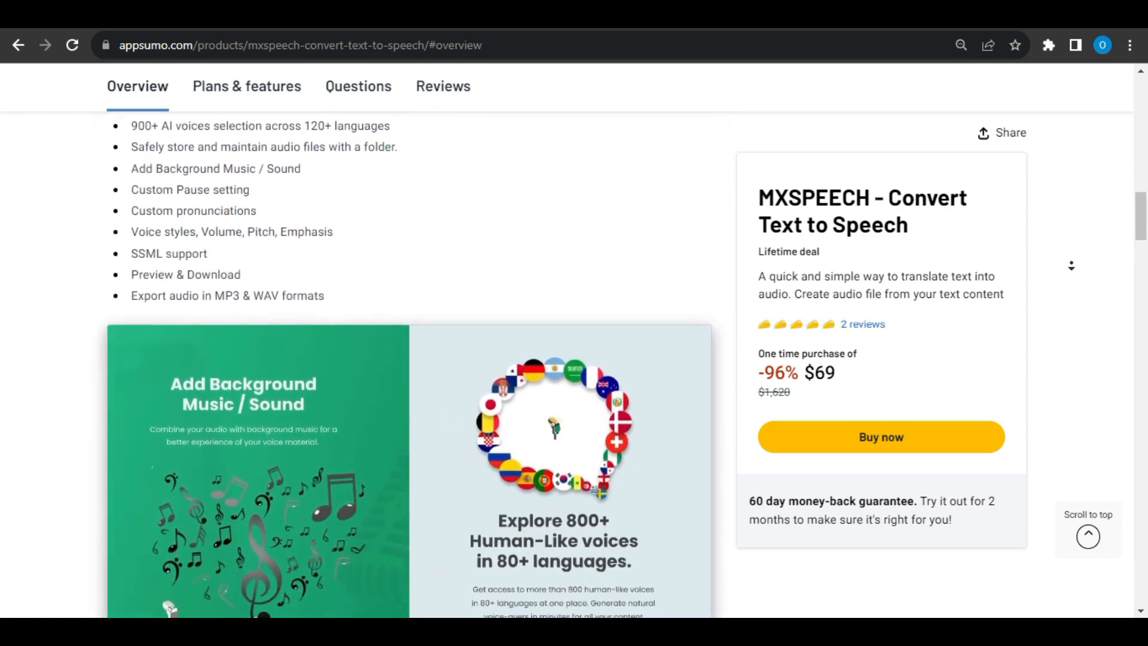
scroll("down", 3)
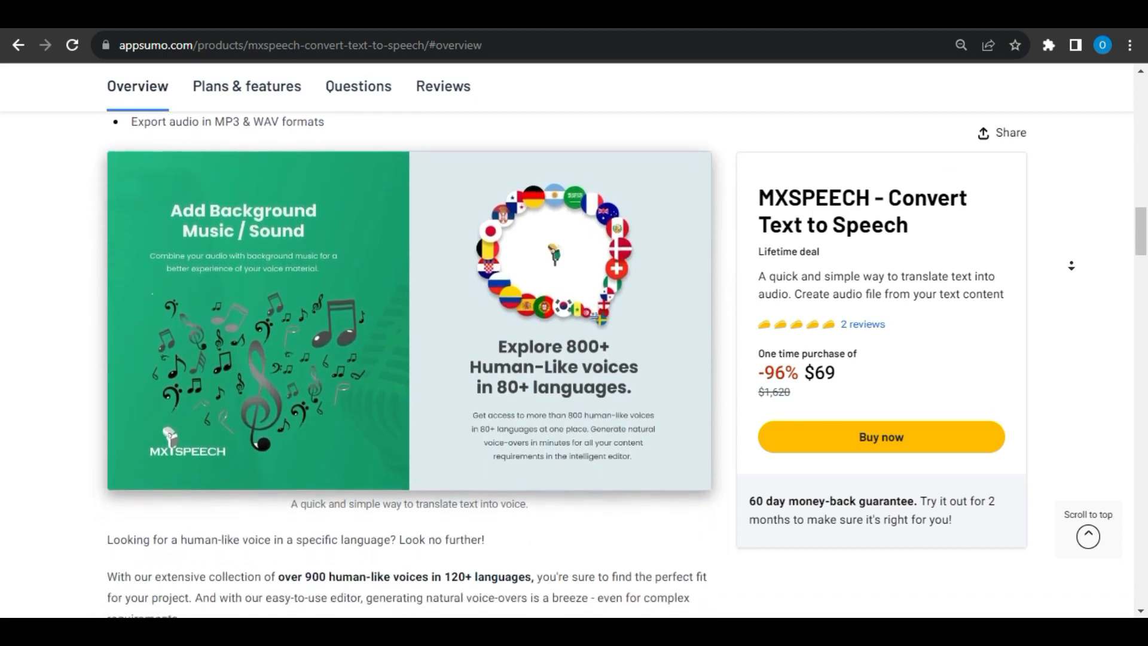
scroll("down", 3)
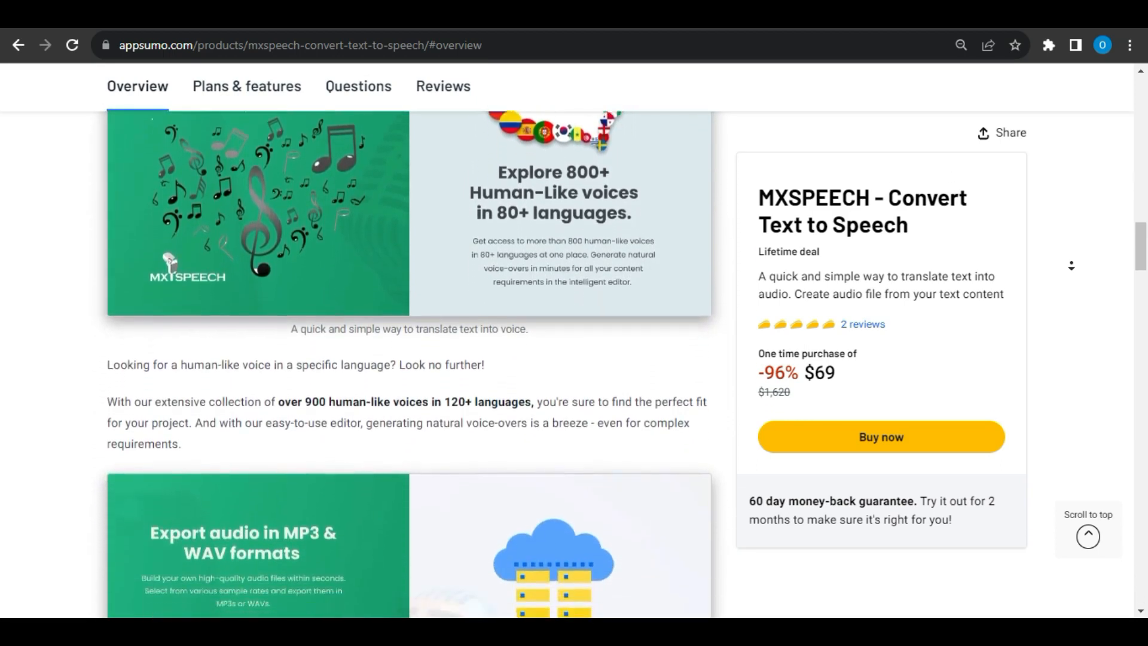
scroll("down", 3)
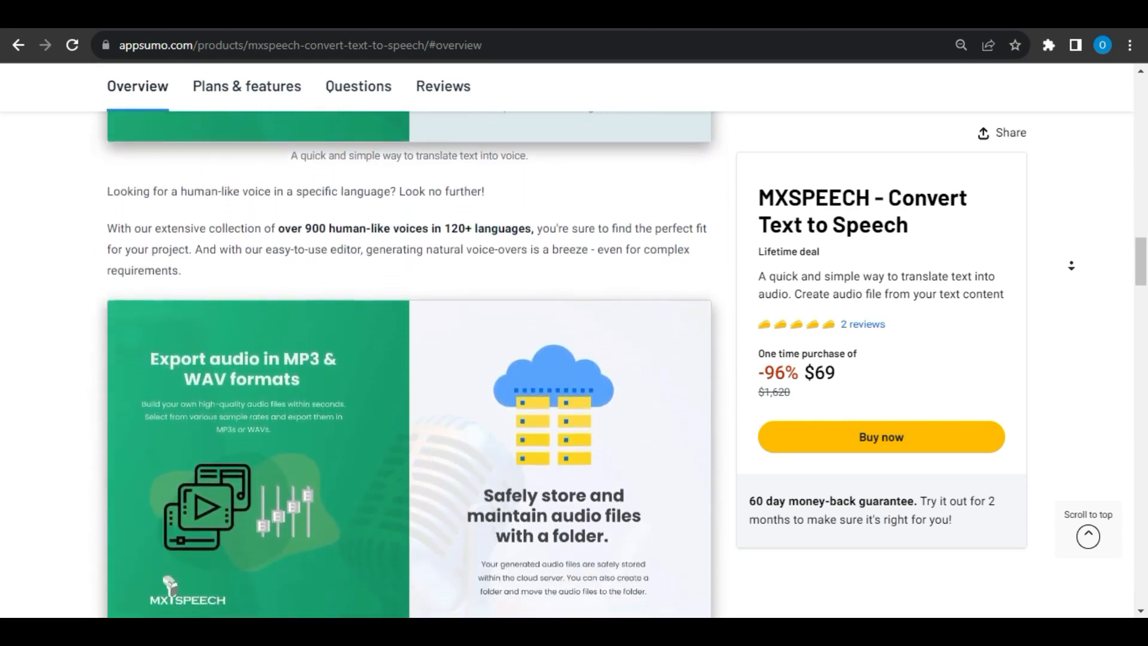
scroll("down", 3)
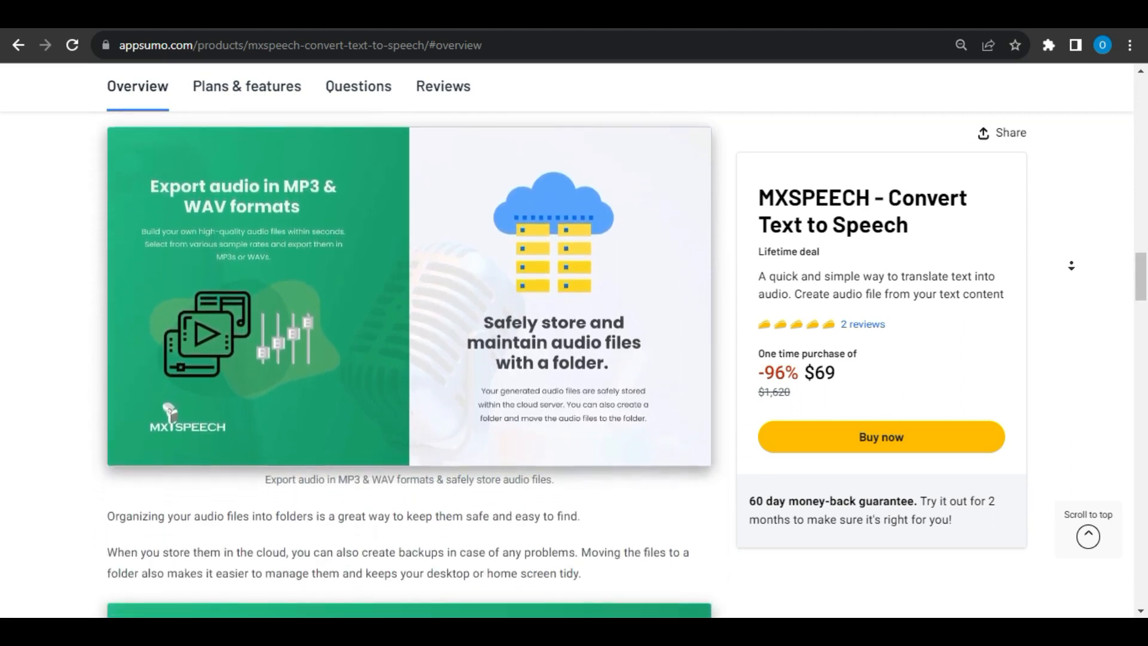
scroll("down", 3)
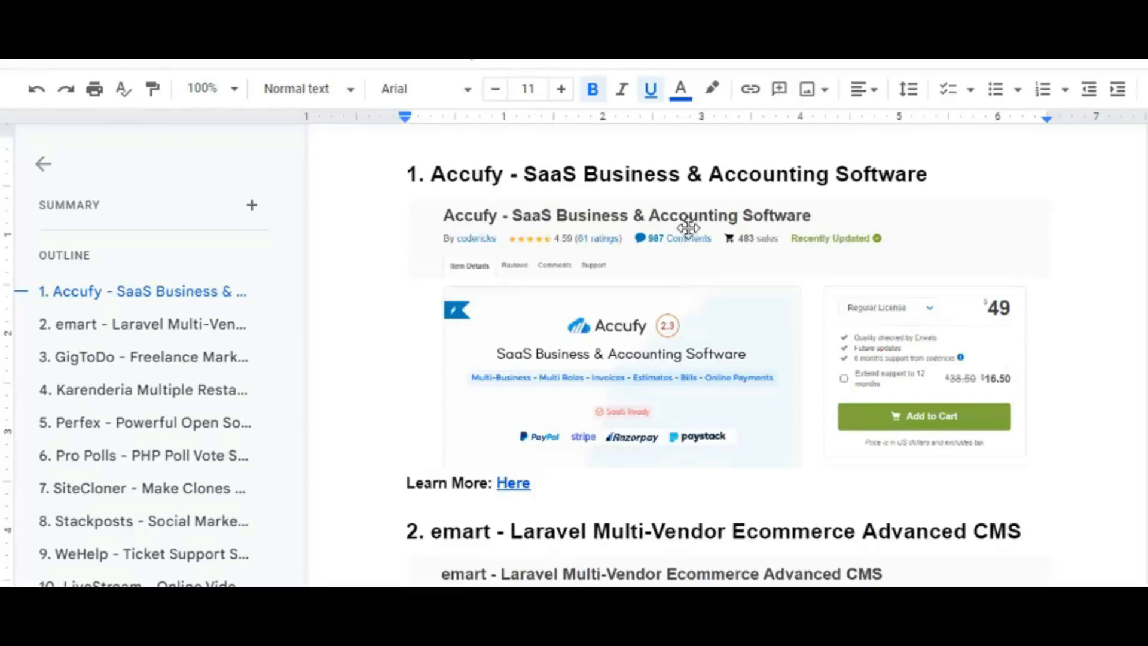
Jump to bonus item 22, Visual Composer Autoresponder Addon, in the Google Doc.
scroll("down", 3)
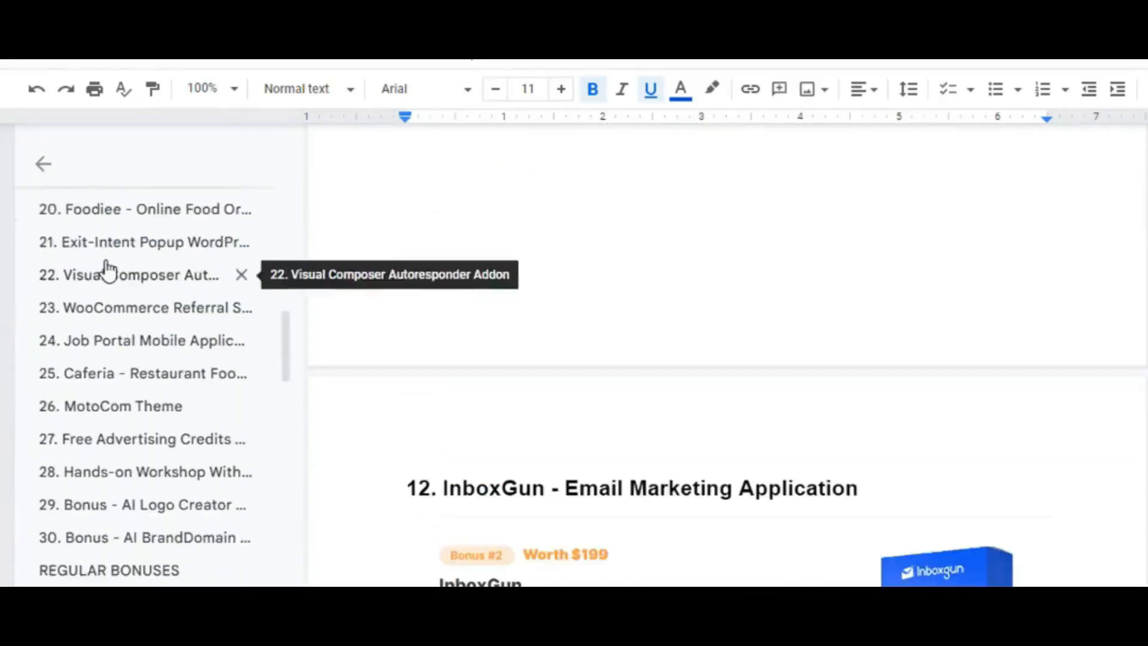
left_click(136, 274)
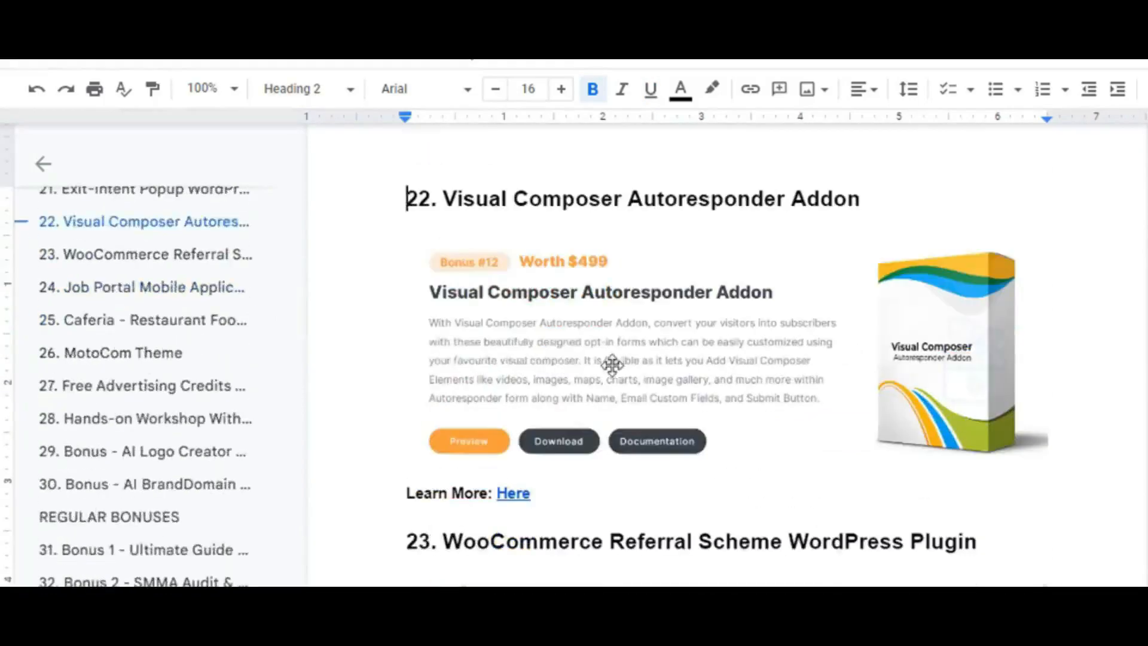